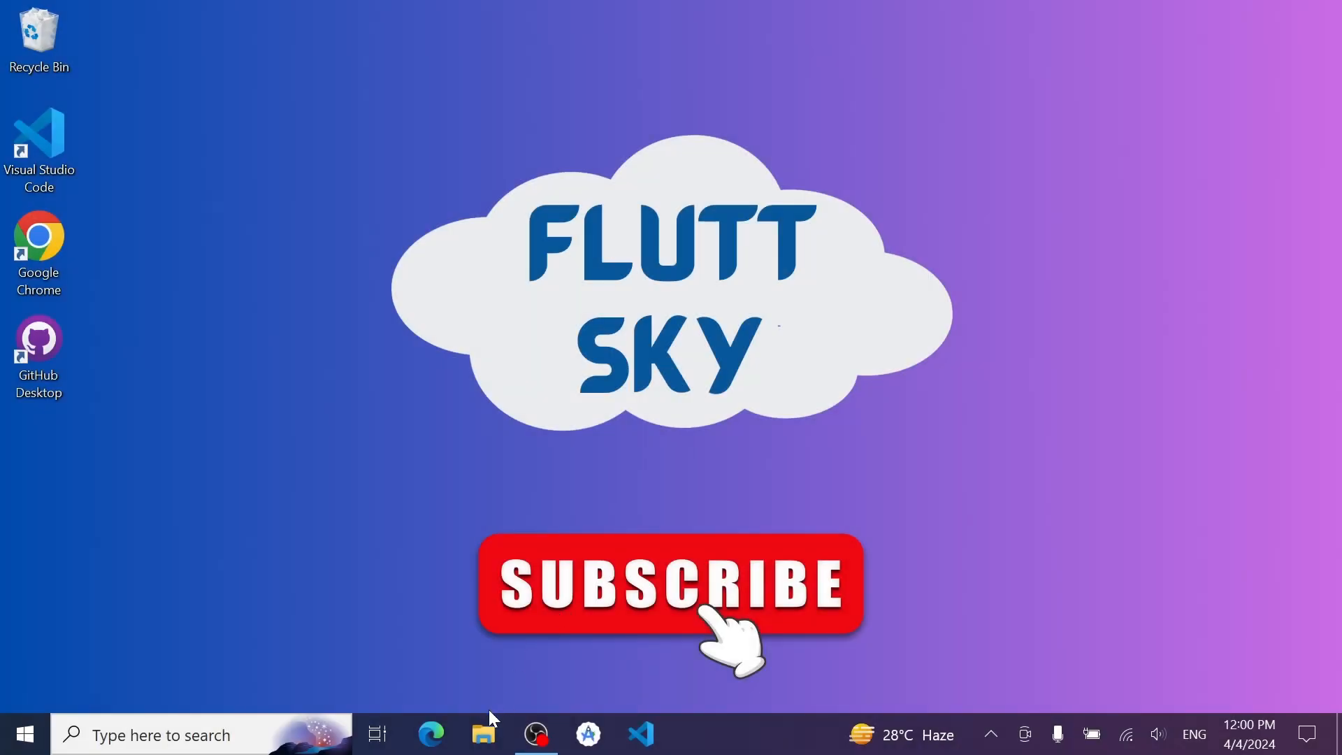
Step: Open File Explorer on the Documents folder and select the first_app project folder
{"action": "left_click", "coordinate": [483, 734]}
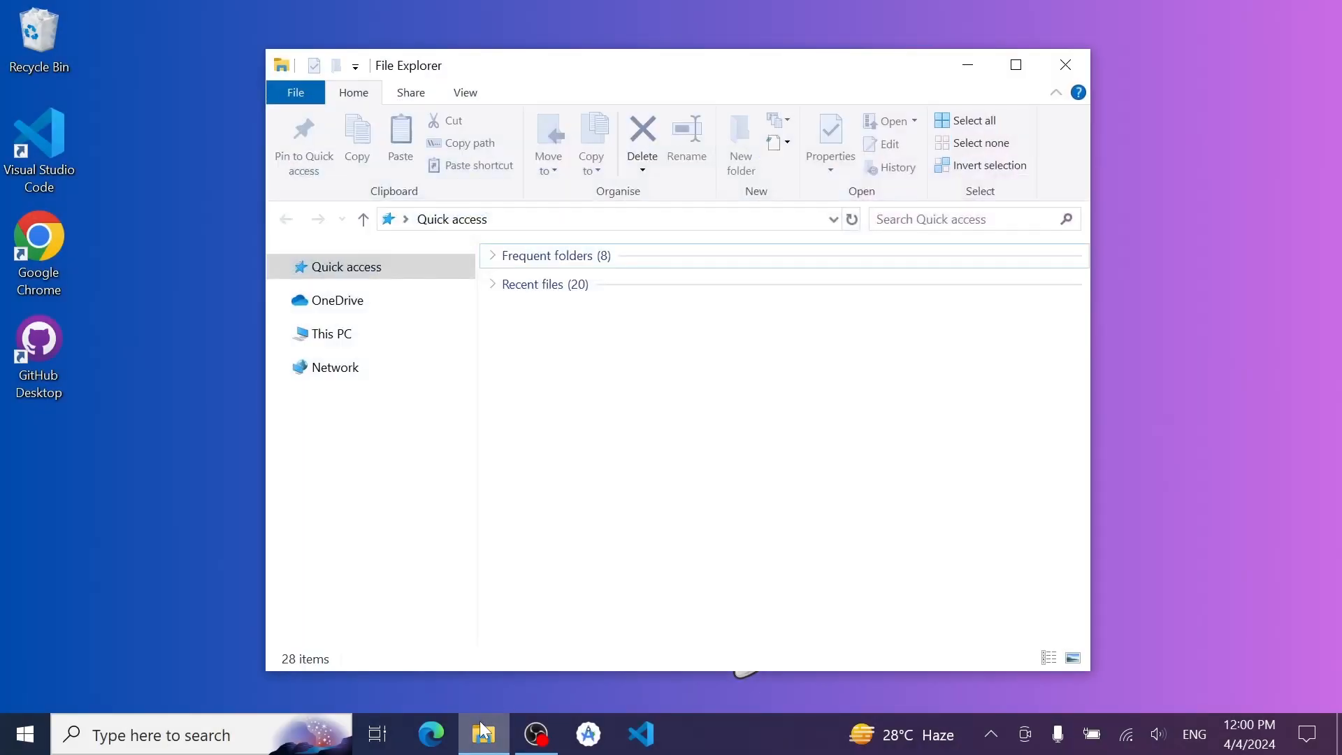
{"action": "left_click", "coordinate": [329, 333]}
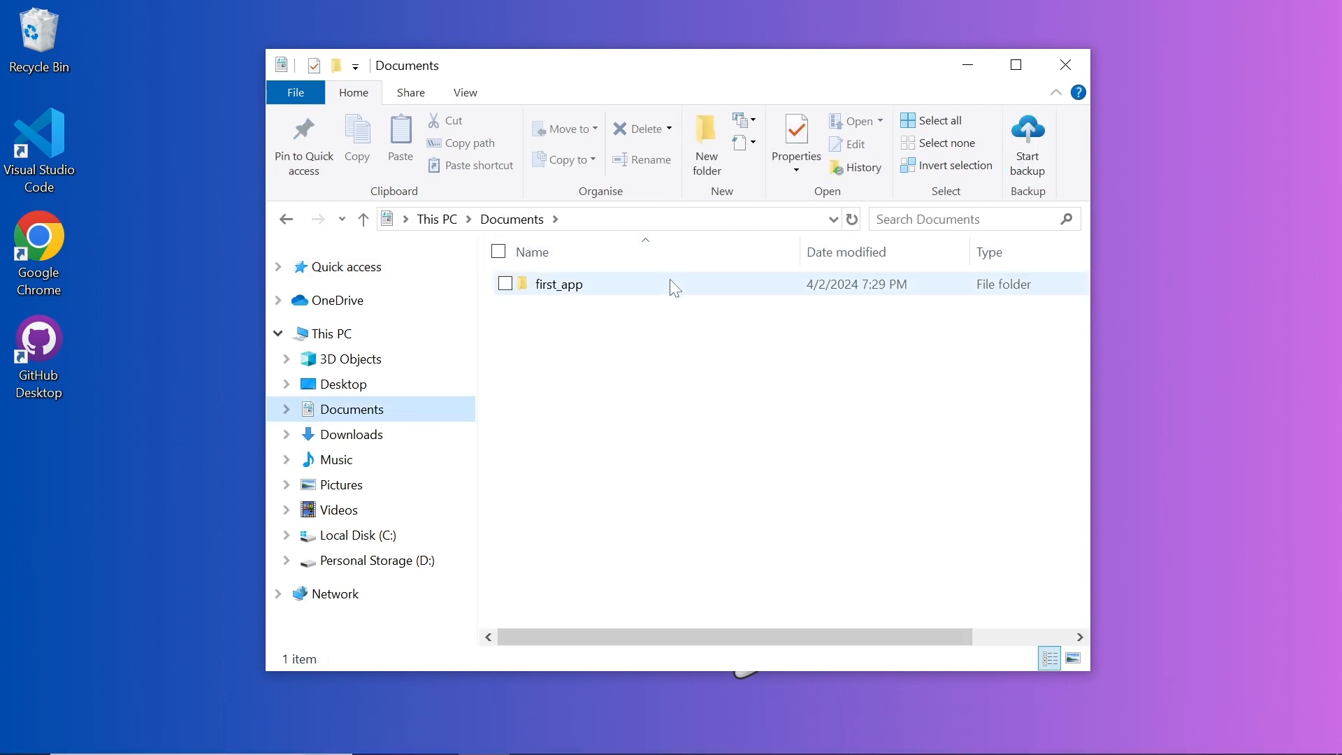
{"action": "left_click", "coordinate": [559, 284]}
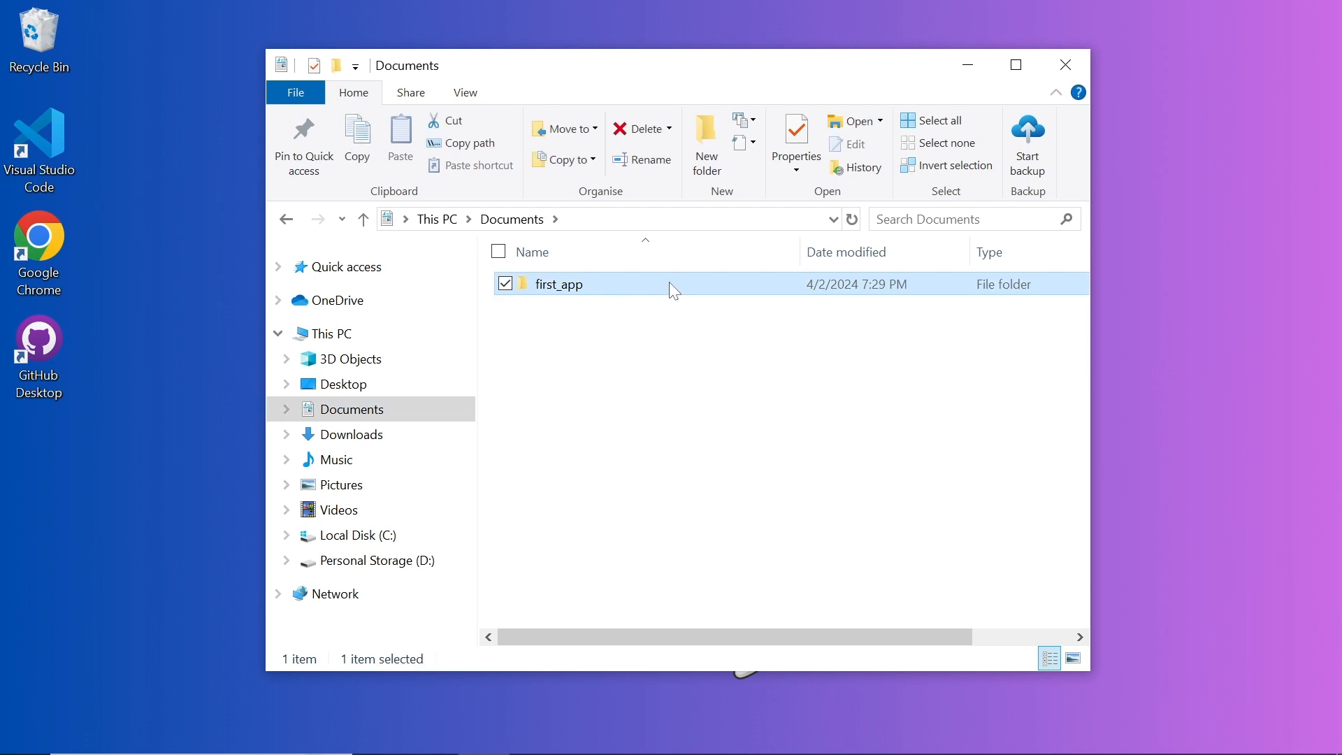
Step: Open the first_app folder in VS Code using 'Open with Code' from its context menu
{"action": "right_click", "coordinate": [569, 284]}
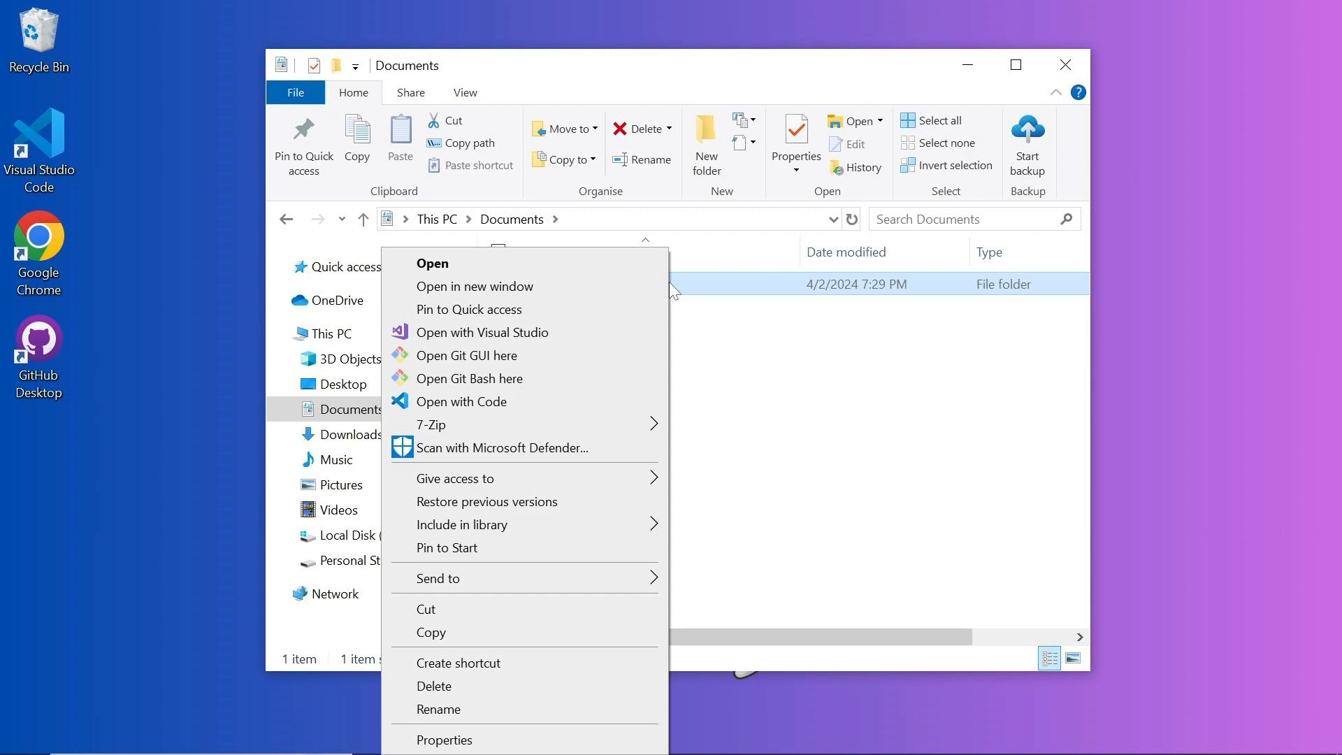
{"action": "mouse_move", "coordinate": [568, 390]}
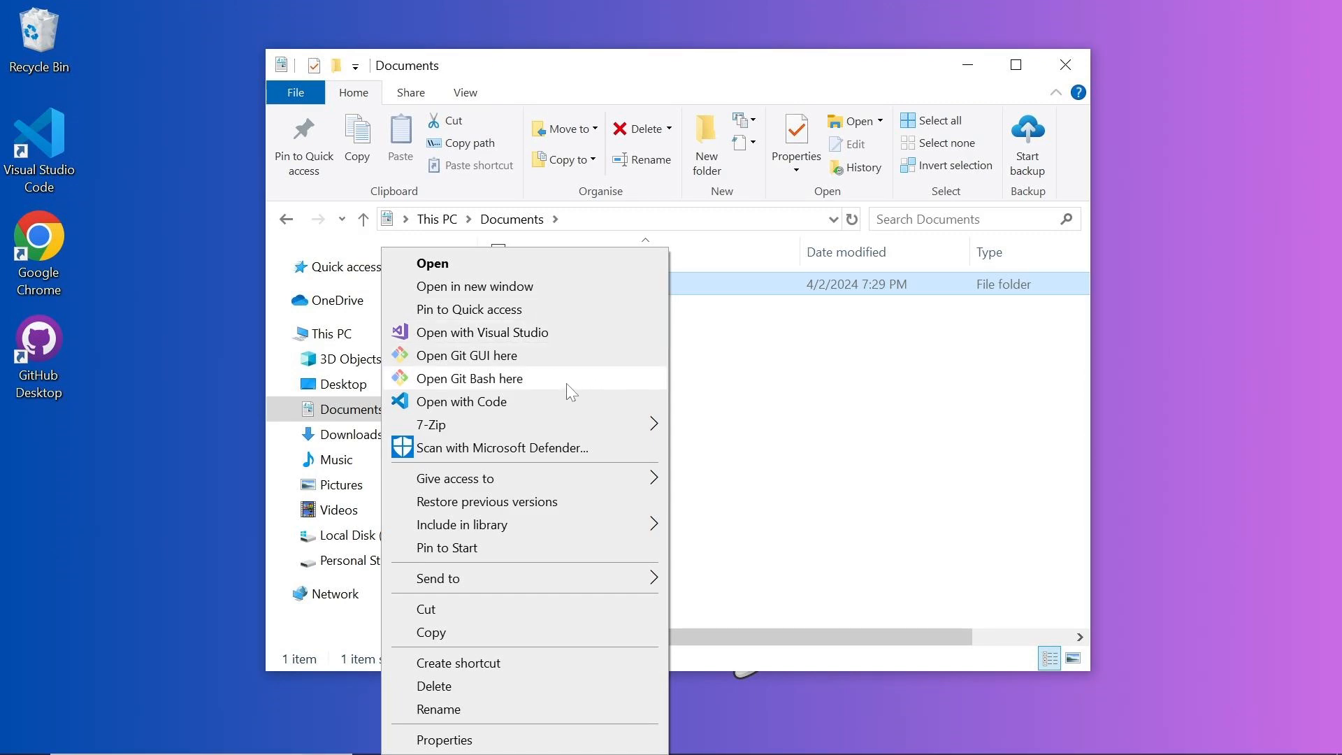
{"action": "left_click", "coordinate": [461, 401]}
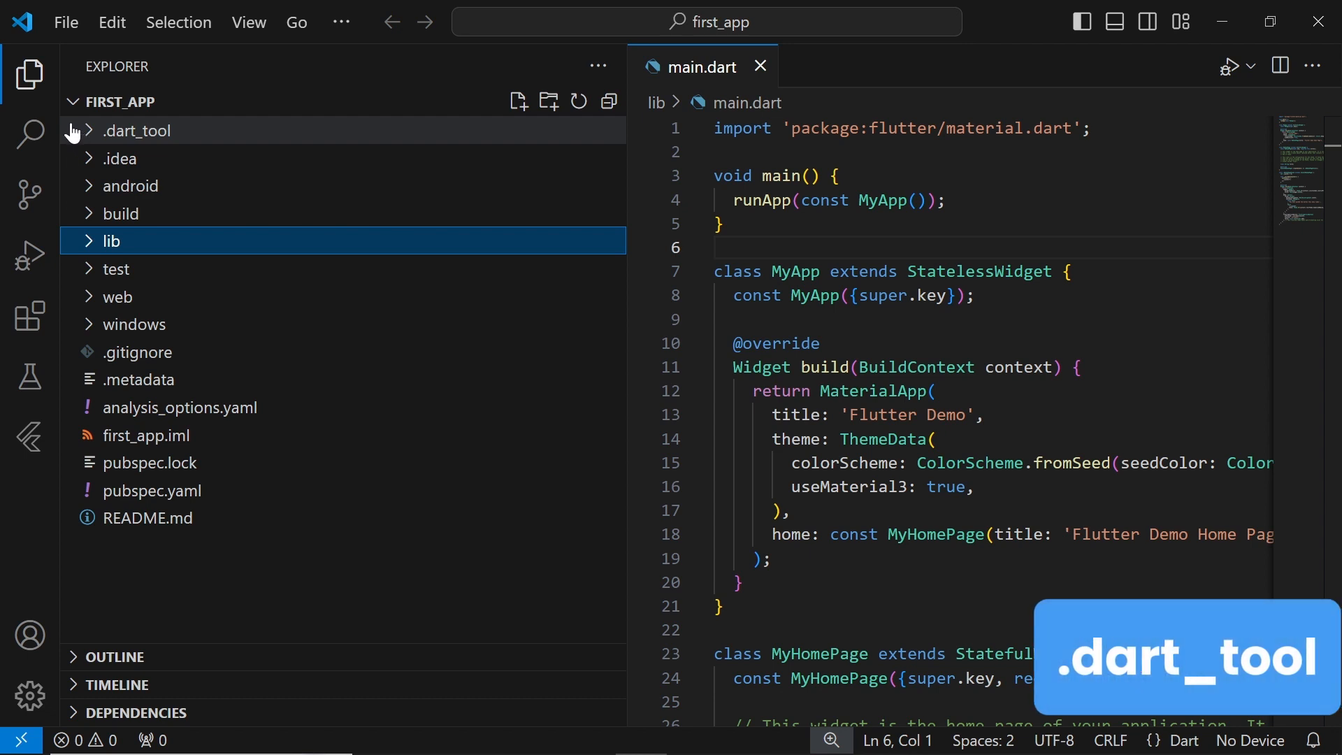
{"action": "left_click", "coordinate": [137, 131]}
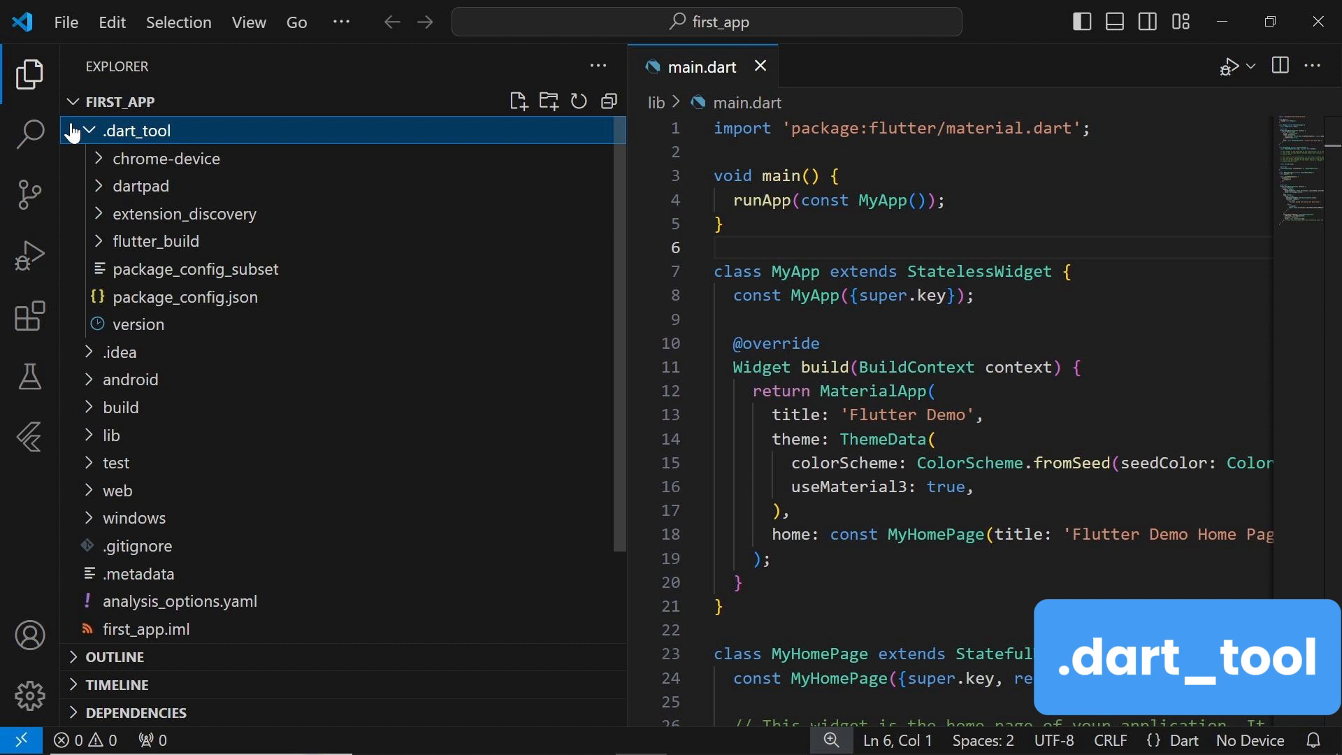
{"action": "left_click", "coordinate": [137, 130]}
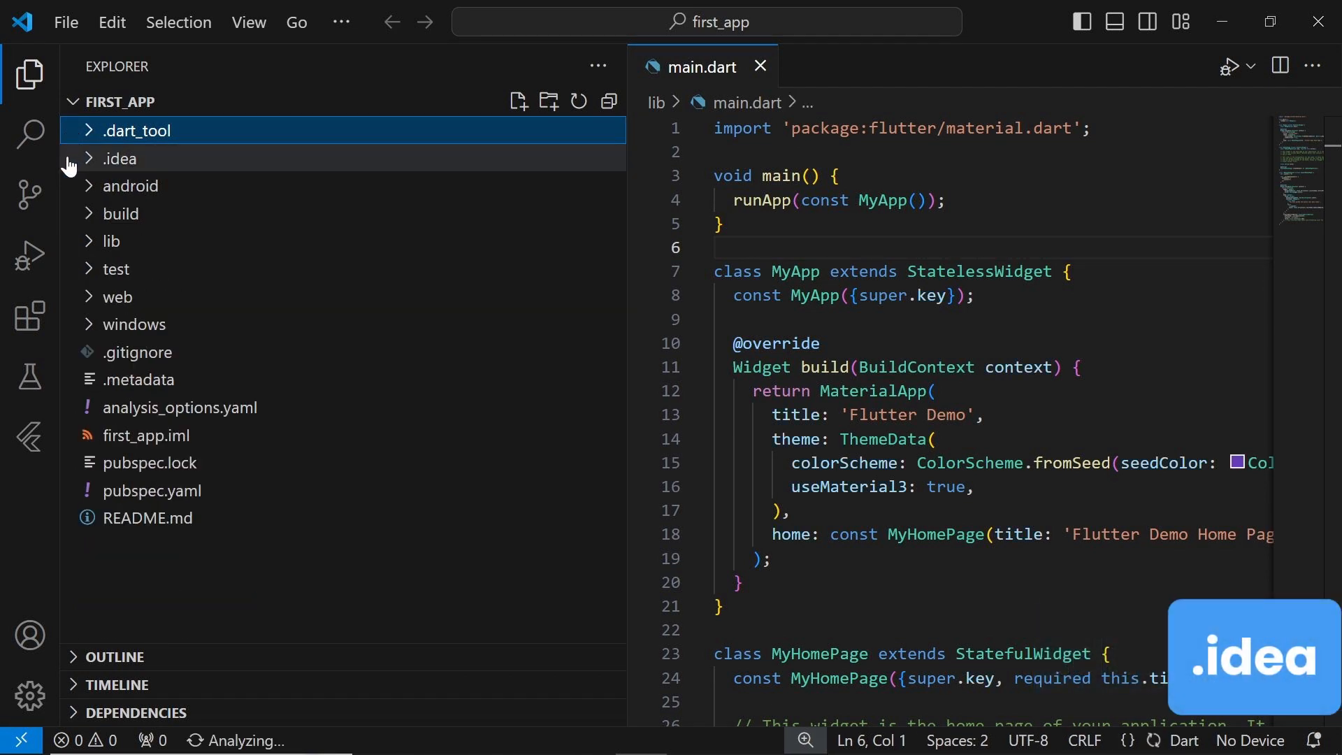
{"action": "left_click", "coordinate": [119, 158]}
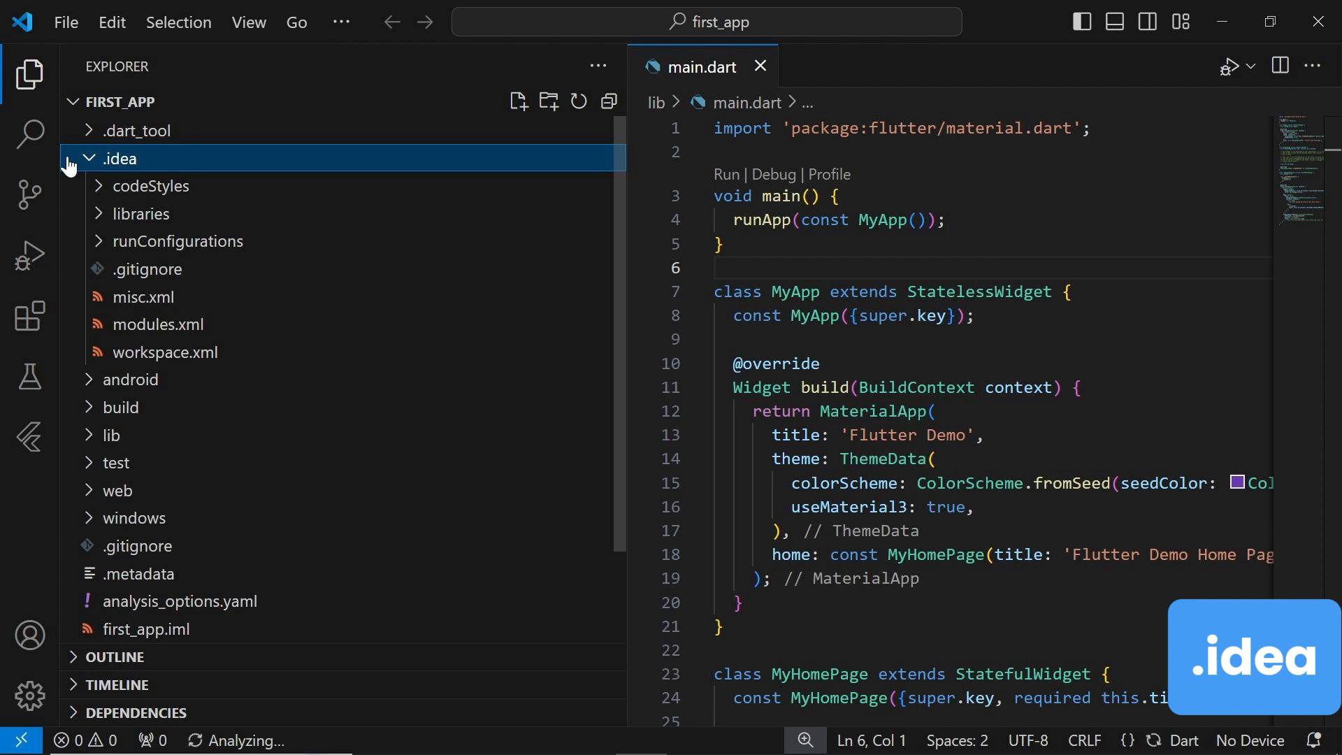
{"action": "left_click", "coordinate": [88, 158]}
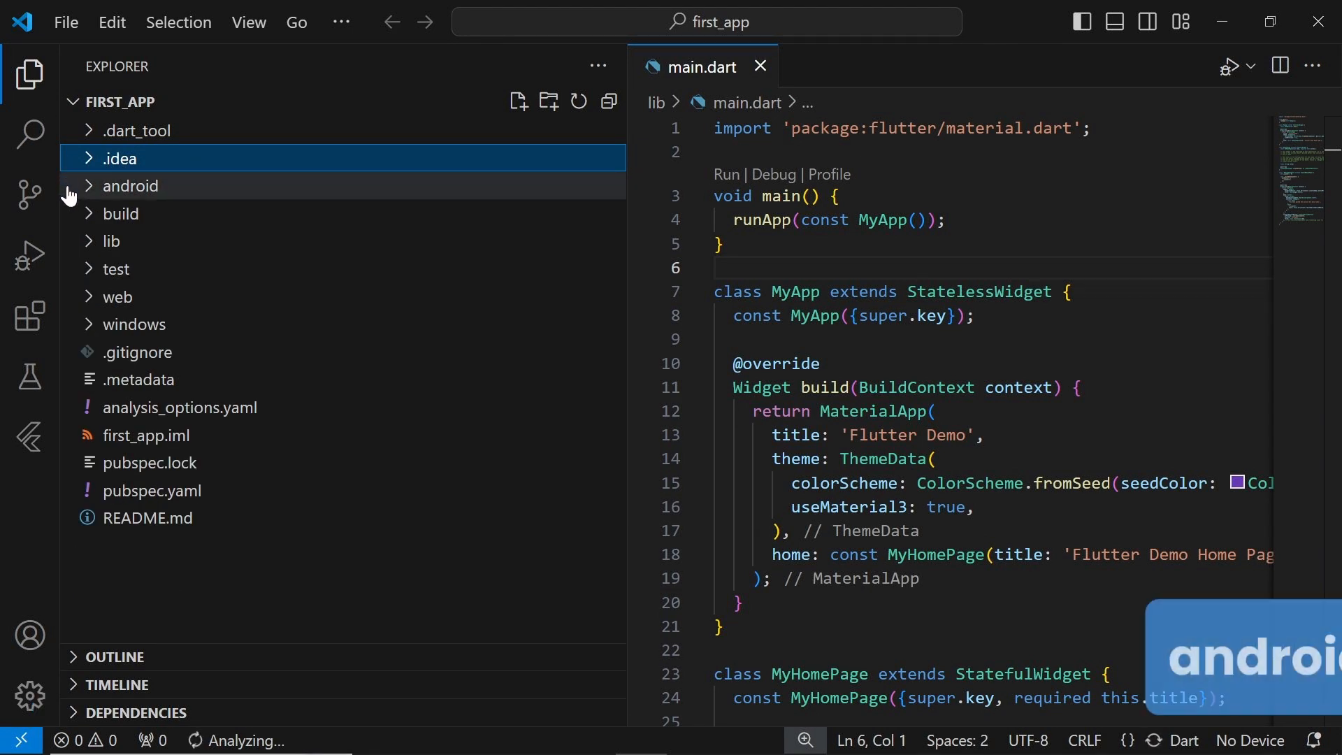
Step: Expand and collapse the android and build folders in the Explorer sidebar
{"action": "left_click", "coordinate": [129, 185]}
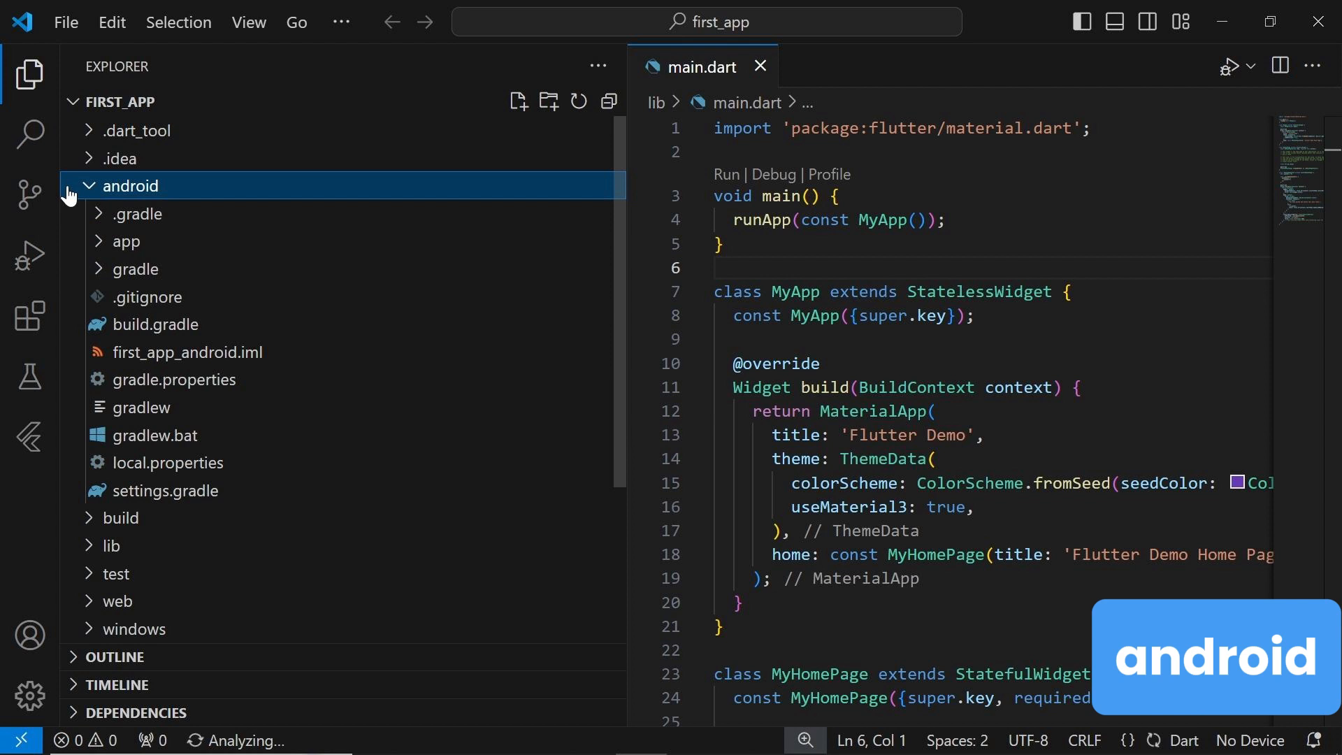
{"action": "left_click", "coordinate": [129, 185]}
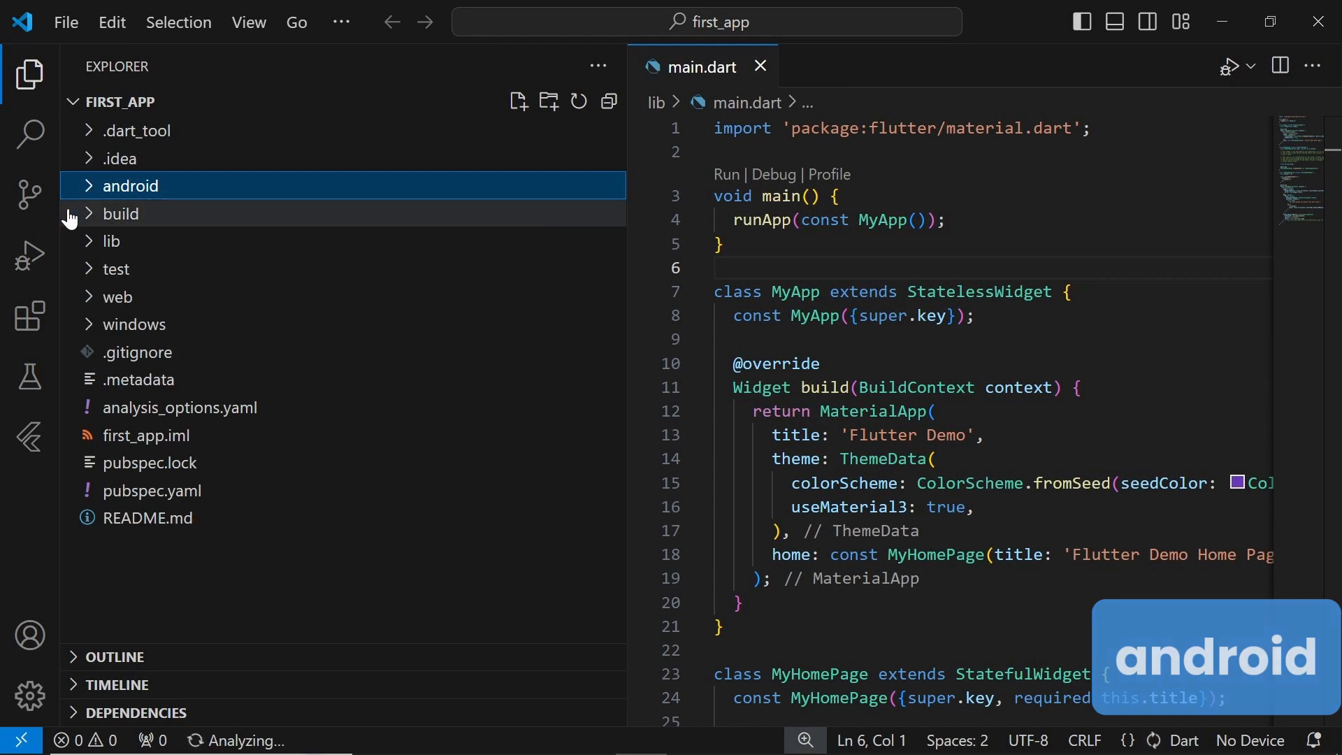
{"action": "left_click", "coordinate": [121, 214]}
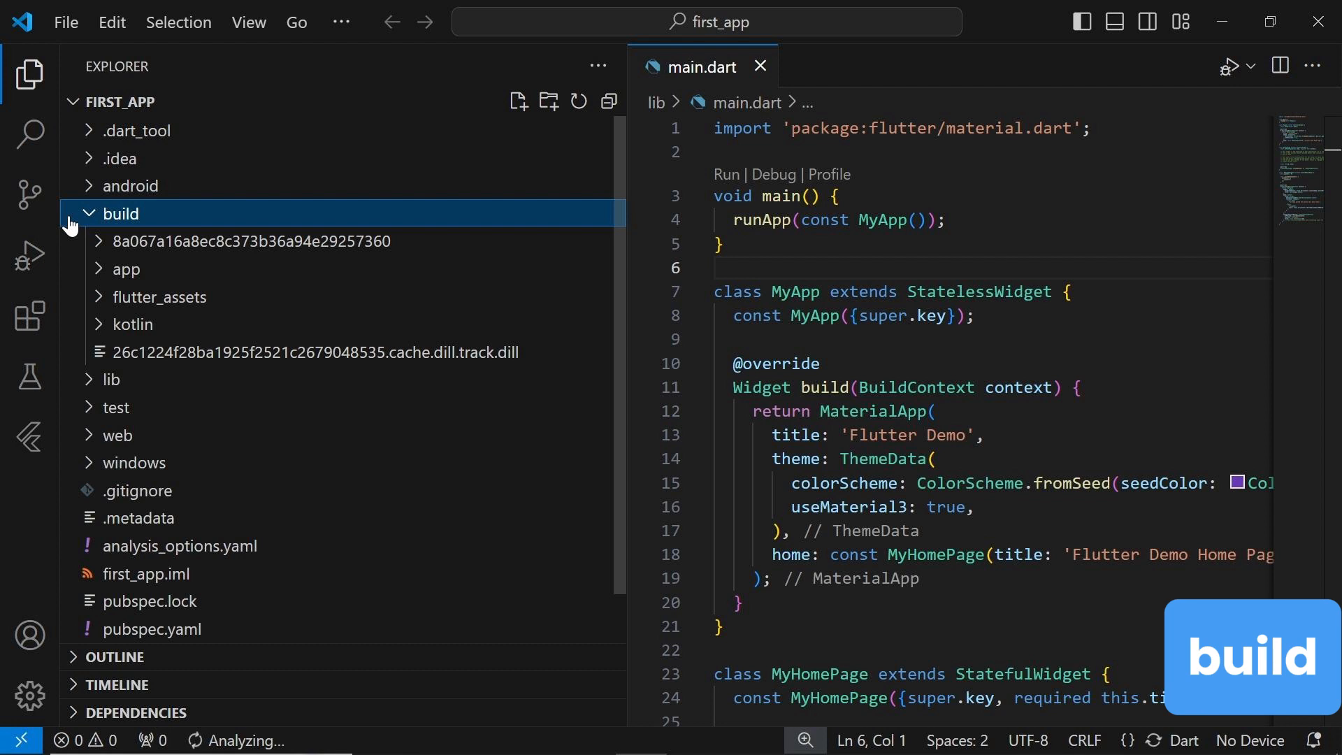
{"action": "left_click", "coordinate": [120, 214]}
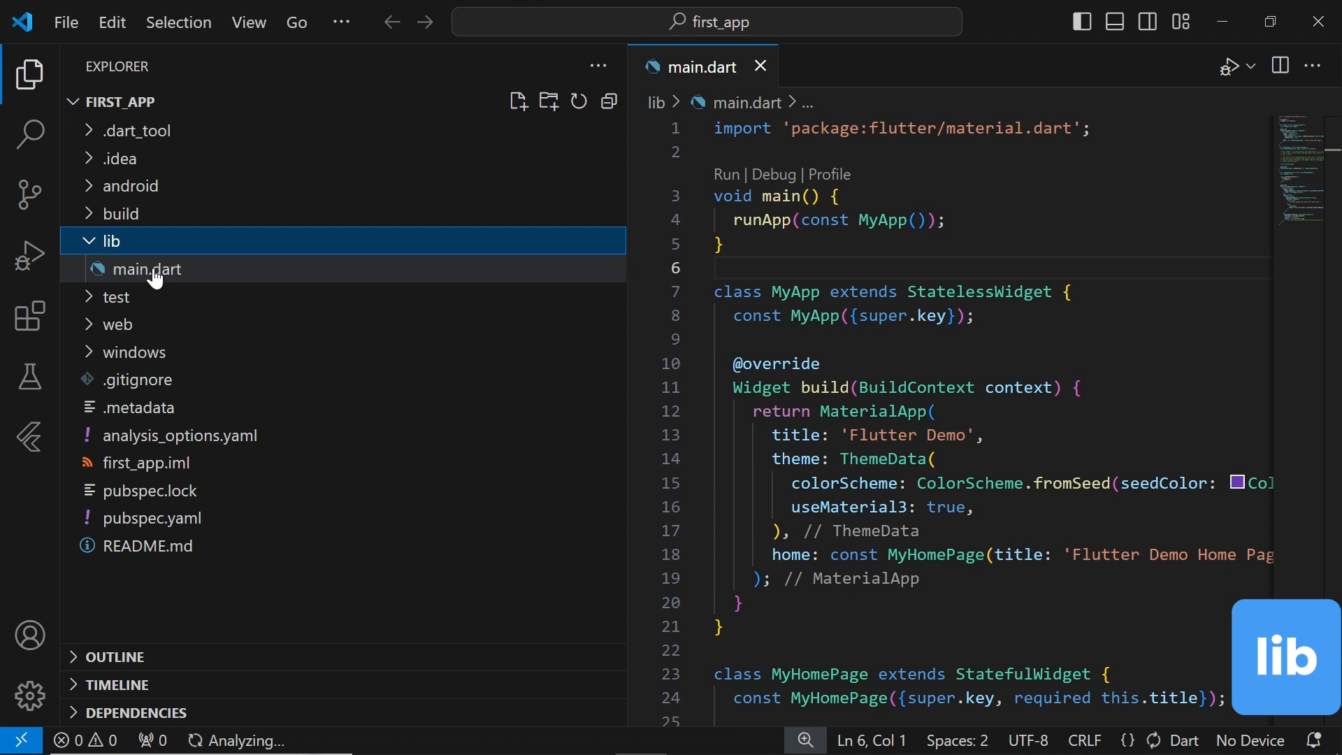
Step: Open main.dart, browse the test and web folders, then open .gitignore
{"action": "left_click", "coordinate": [146, 269]}
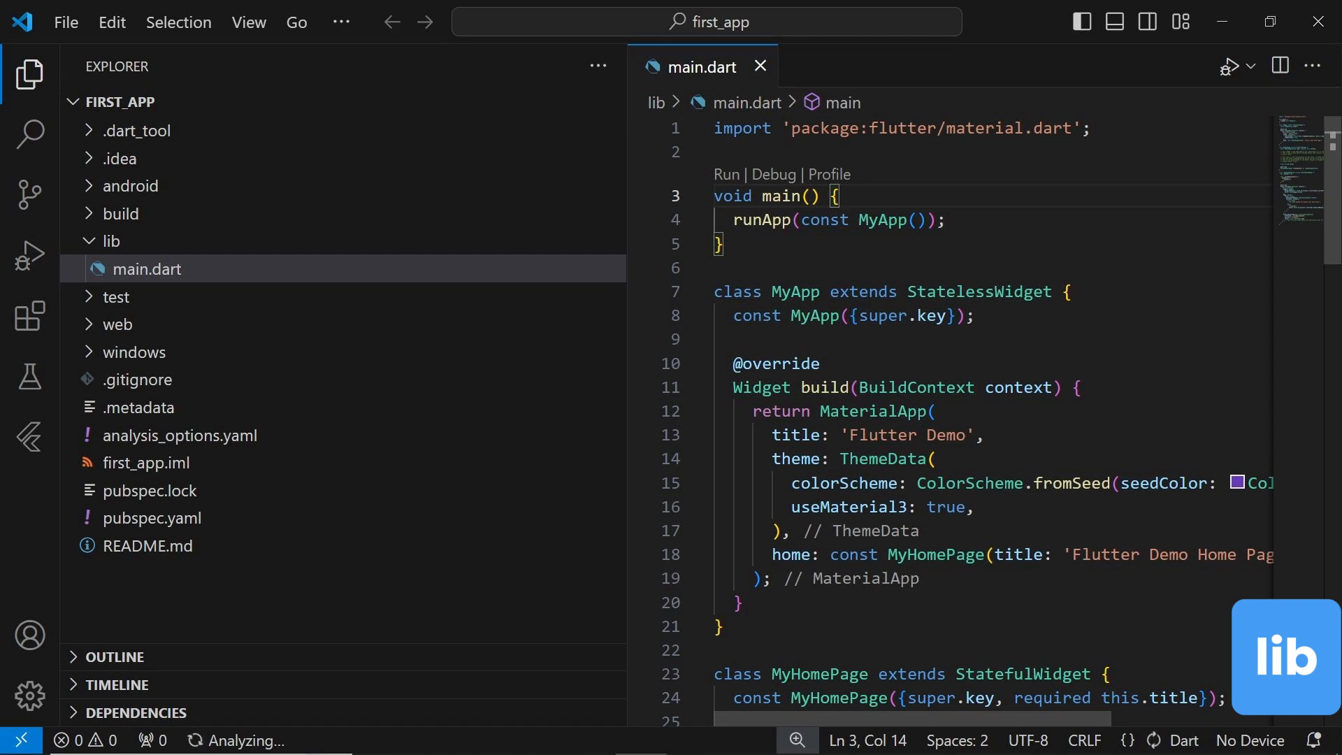
{"action": "mouse_move", "coordinate": [86, 301]}
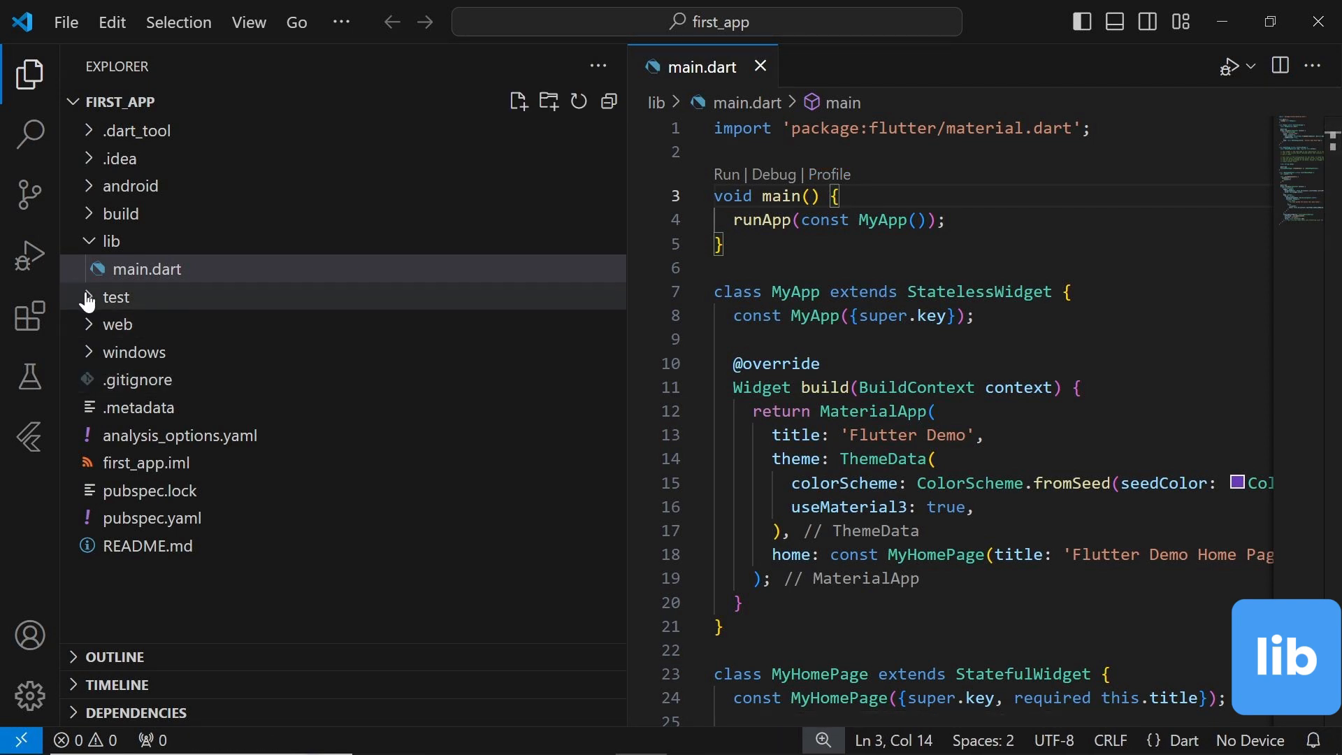
{"action": "left_click", "coordinate": [116, 297]}
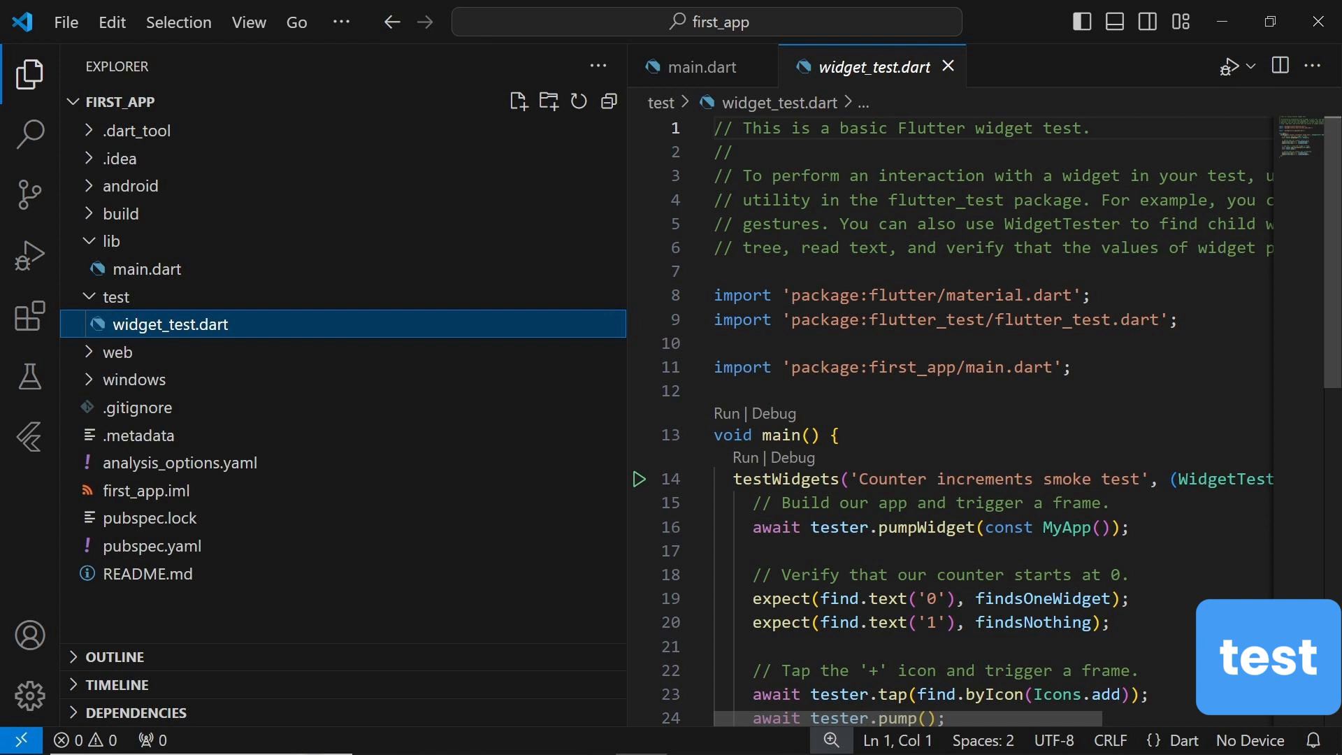
{"action": "mouse_move", "coordinate": [98, 359]}
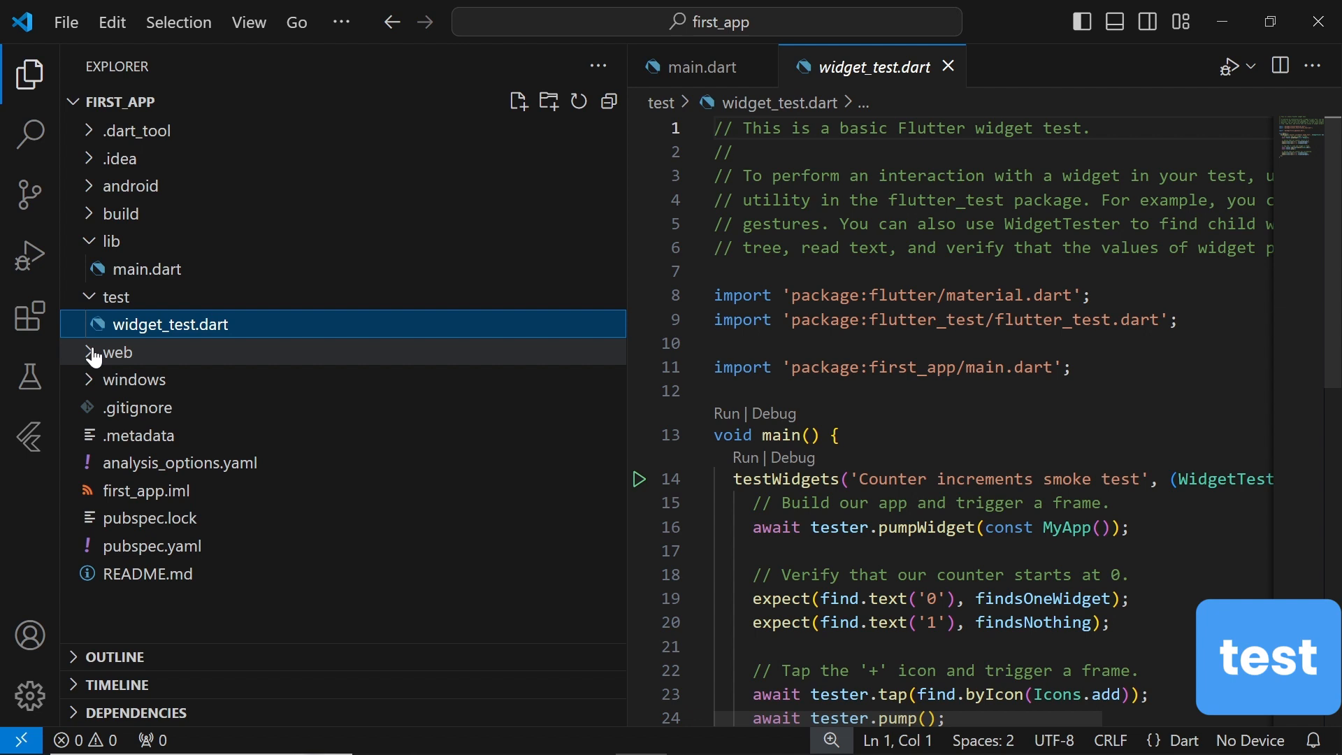
{"action": "left_click", "coordinate": [119, 352]}
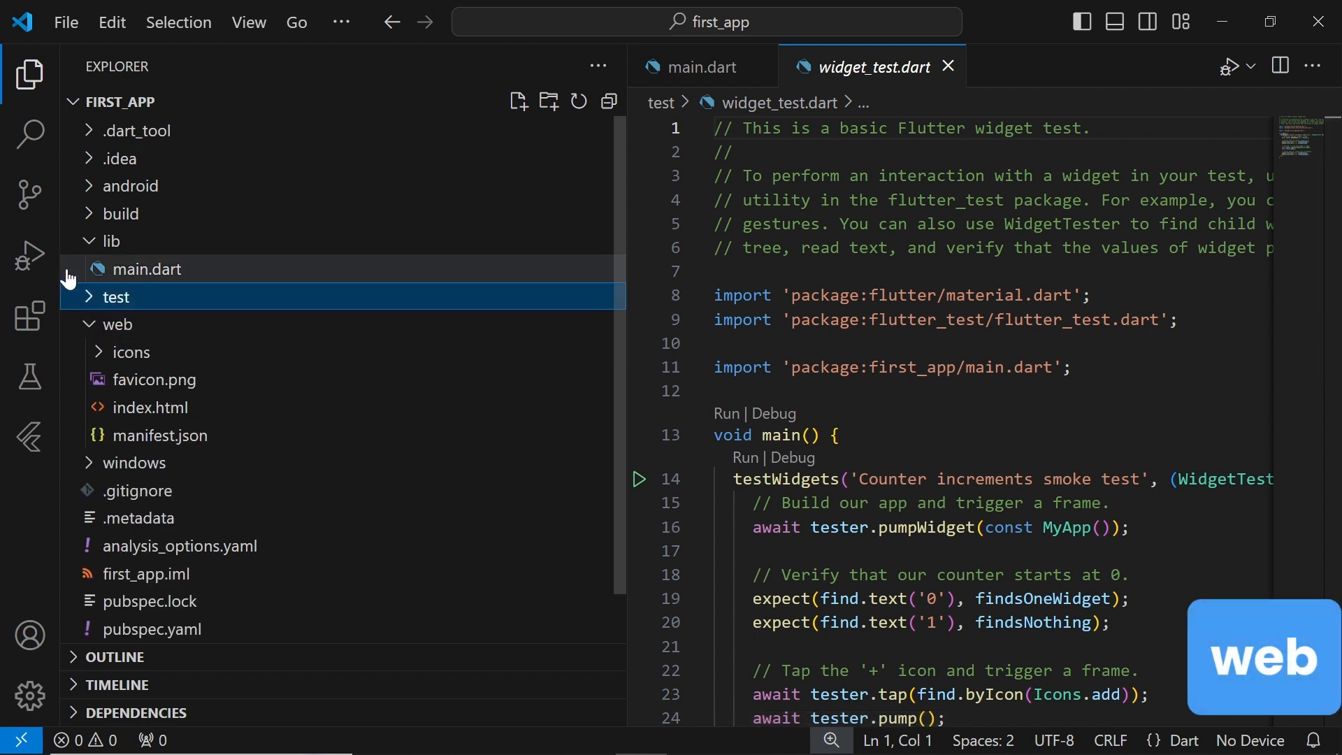
{"action": "left_click", "coordinate": [105, 240]}
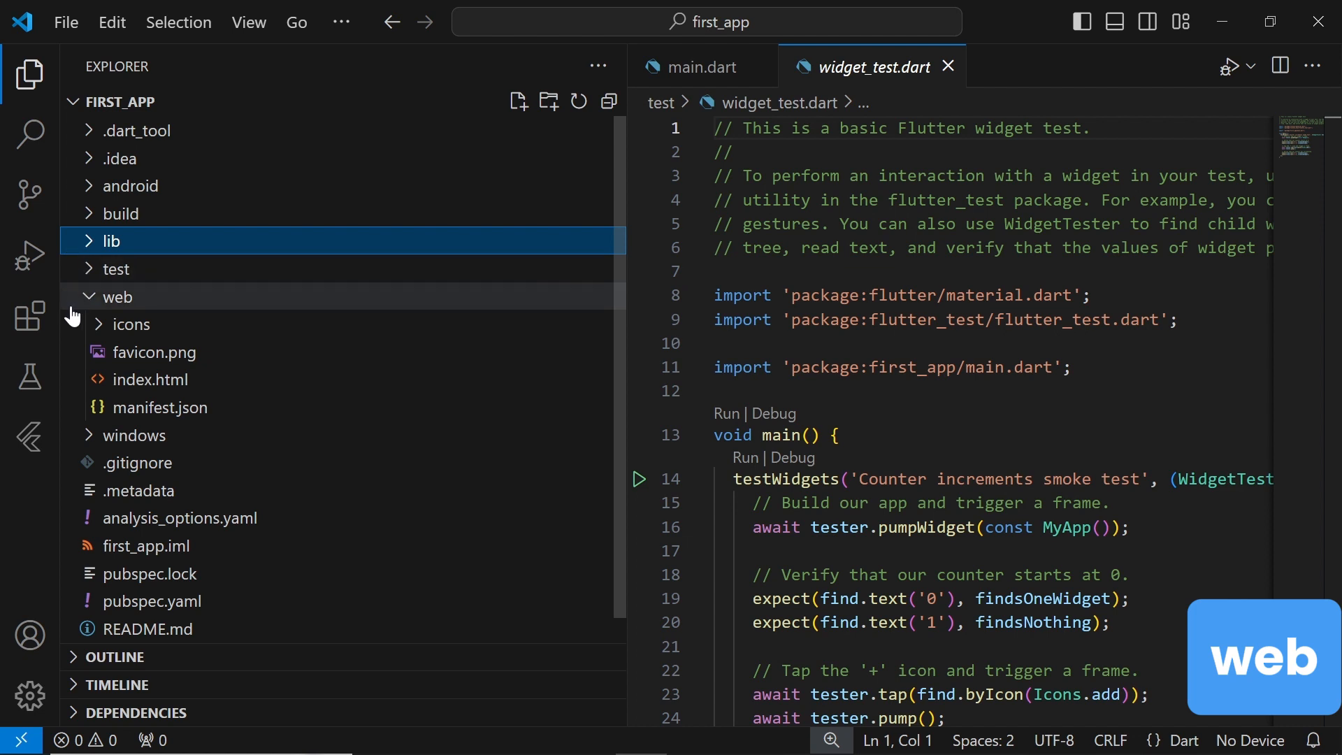
{"action": "mouse_move", "coordinate": [70, 300]}
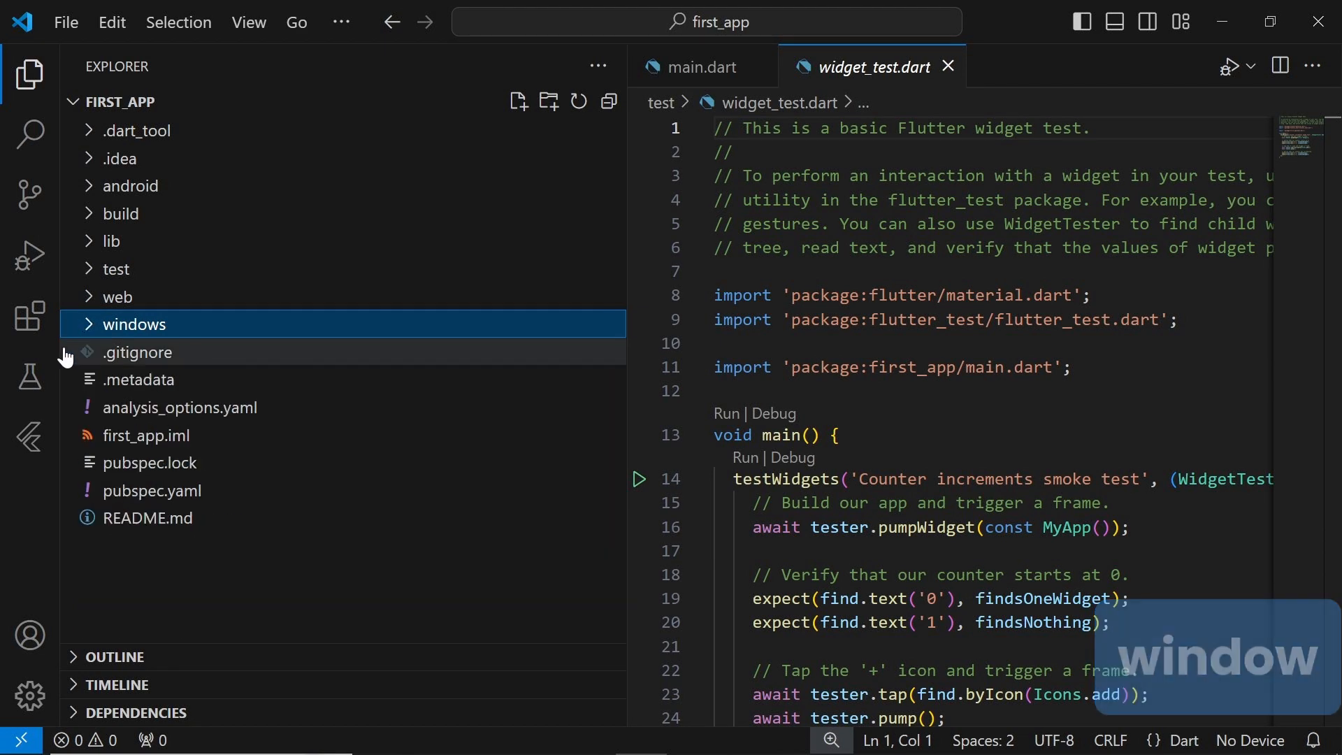
{"action": "left_click", "coordinate": [137, 352]}
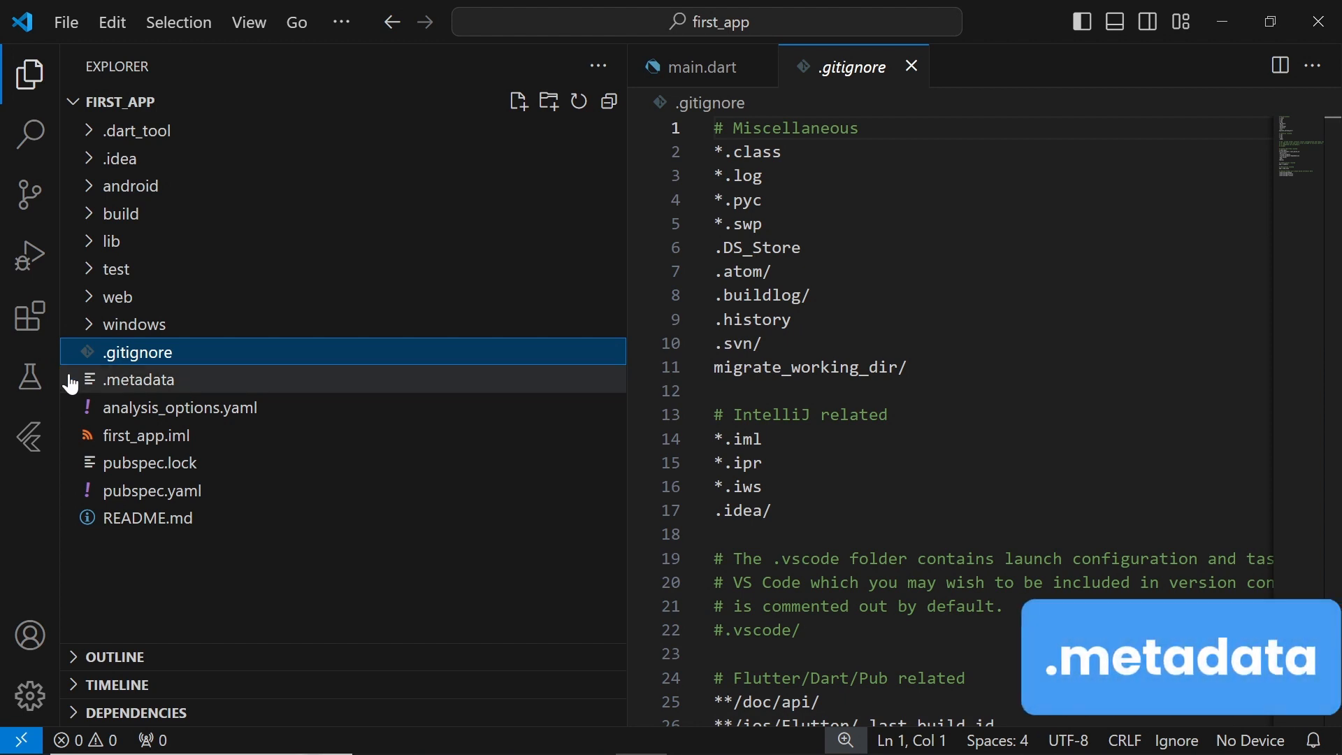
Step: Open .metadata, analysis_options.yaml and first_app.iml in the editor in turn
{"action": "left_click", "coordinate": [139, 380]}
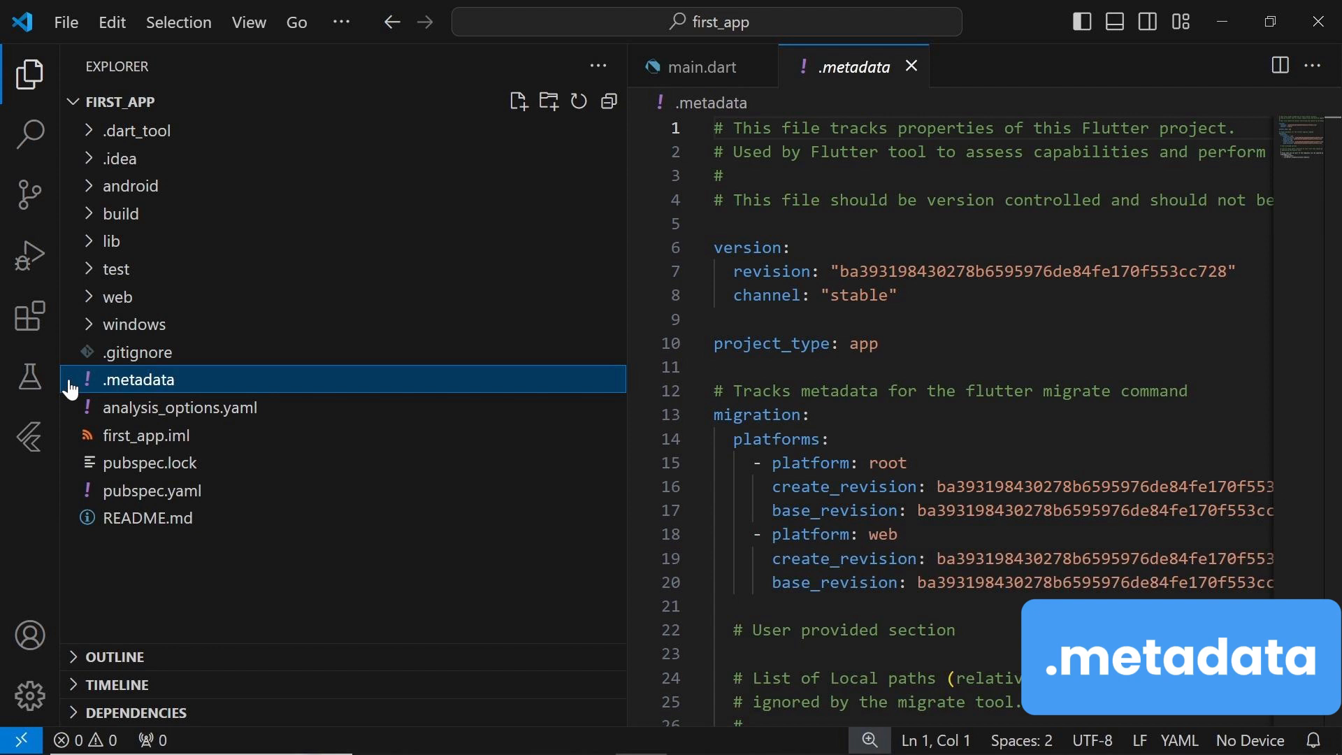
{"action": "mouse_move", "coordinate": [75, 408]}
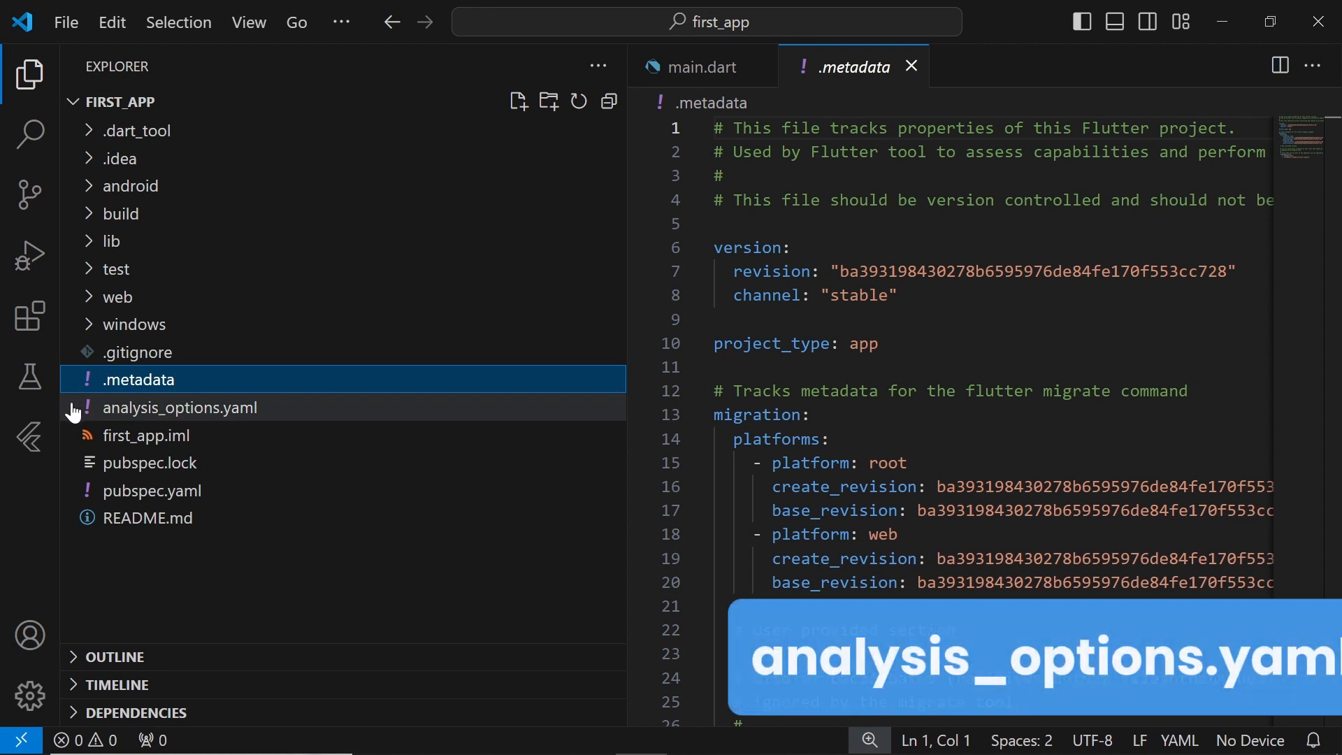
{"action": "left_click", "coordinate": [179, 407]}
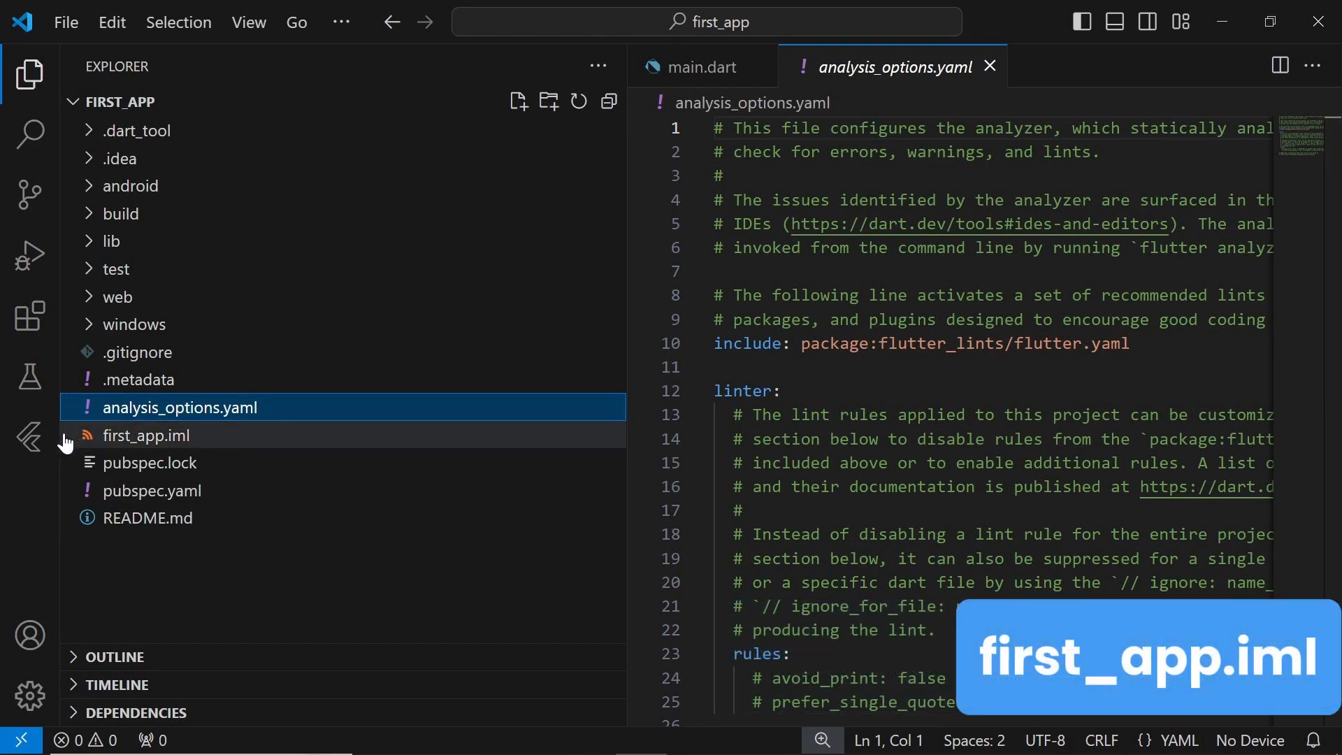
{"action": "left_click", "coordinate": [146, 435]}
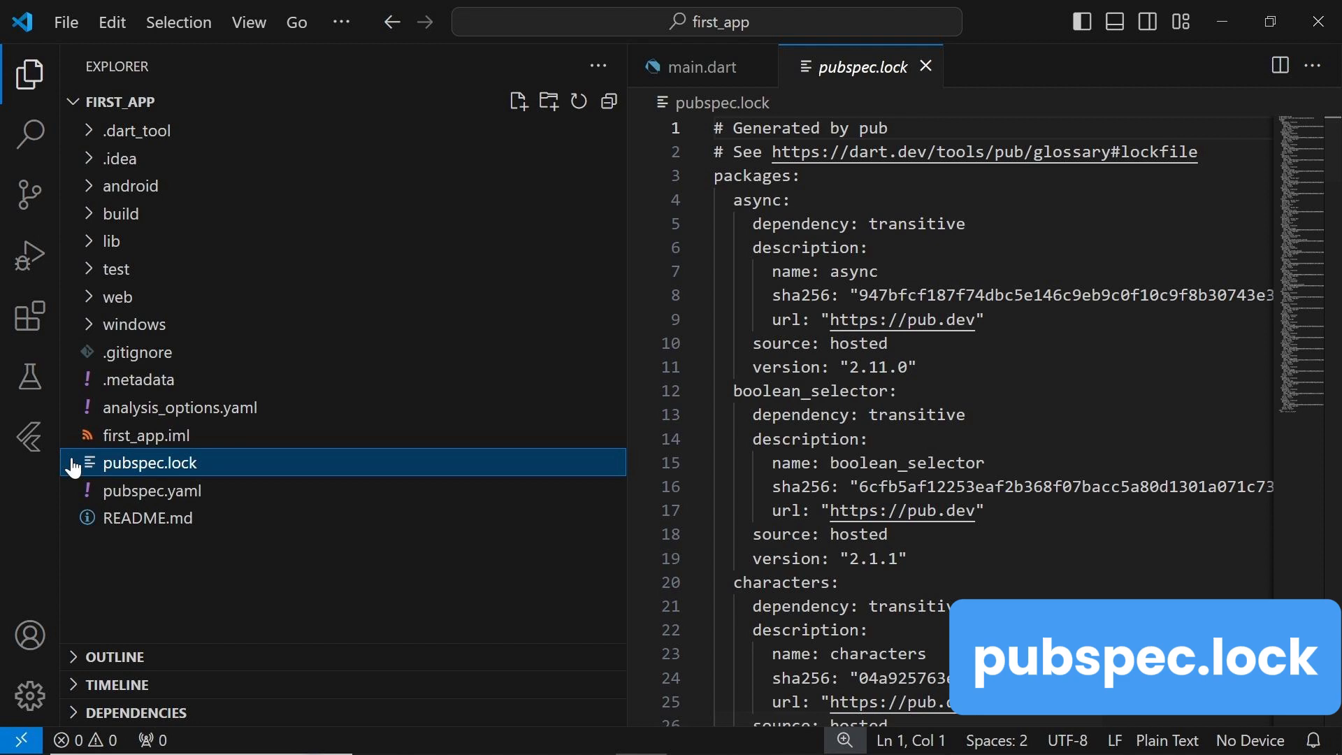
Step: Open pubspec.yaml to view the project's name, description and version settings
{"action": "left_click", "coordinate": [152, 491]}
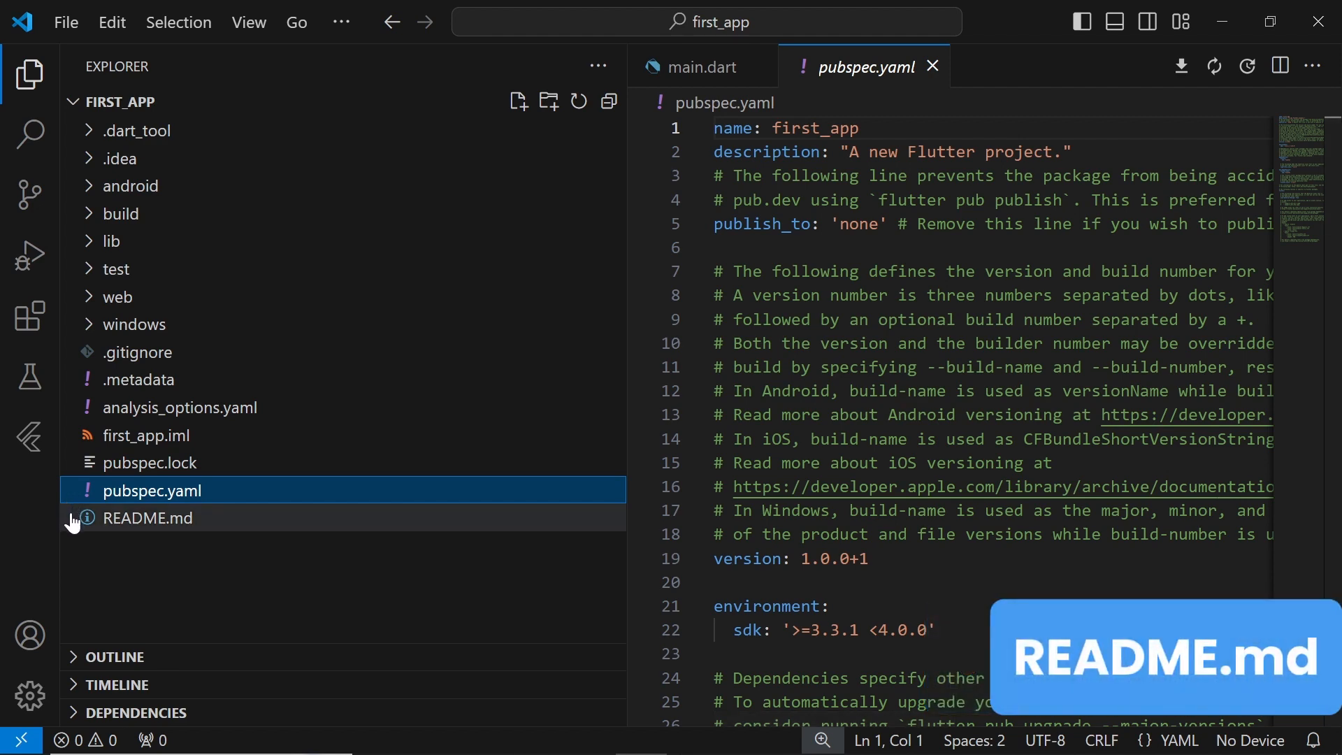
Step: Open README.md to read the Getting Started text and Flutter resource links
{"action": "left_click", "coordinate": [147, 518]}
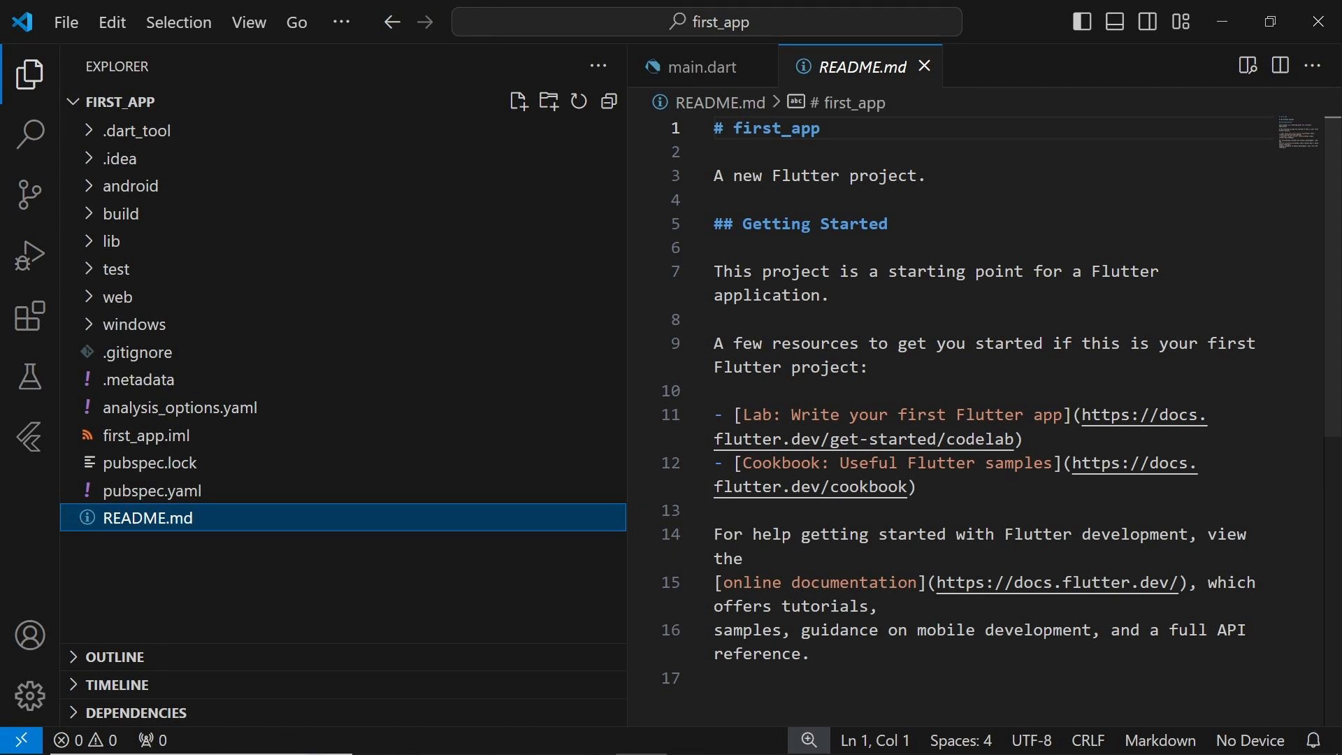
{"action": "mouse_move", "coordinate": [149, 251]}
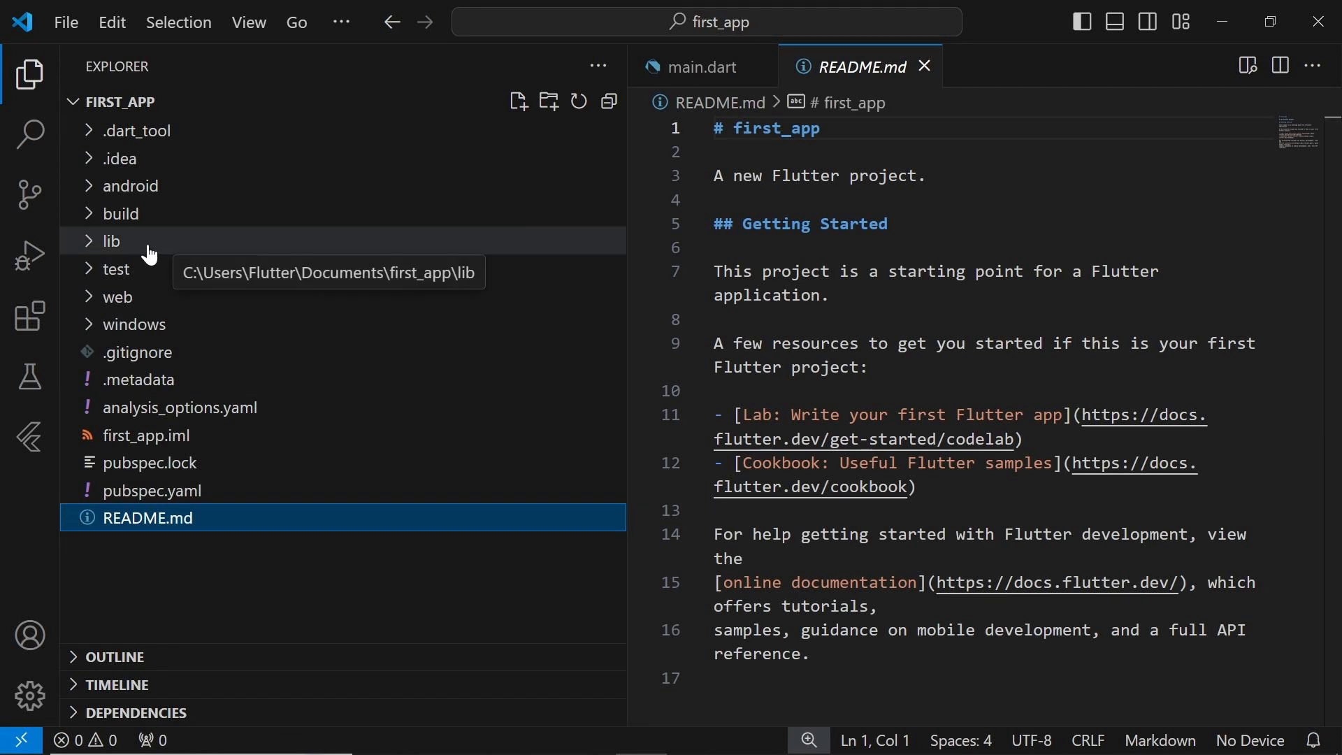
Step: Open lib/main.dart, scroll through its code, and hide the file tree to widen it
{"action": "left_click", "coordinate": [111, 241]}
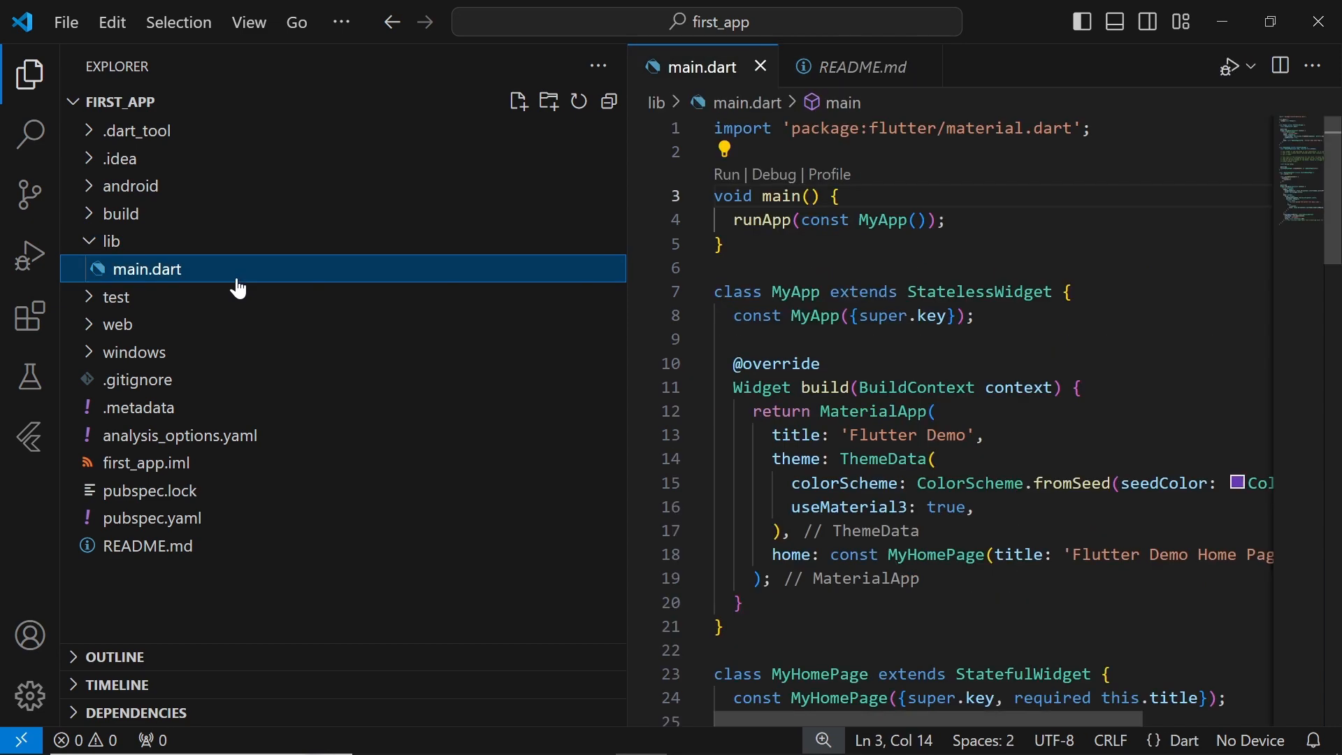
{"action": "scroll", "scroll_direction": "down", "scroll_amount": 3}
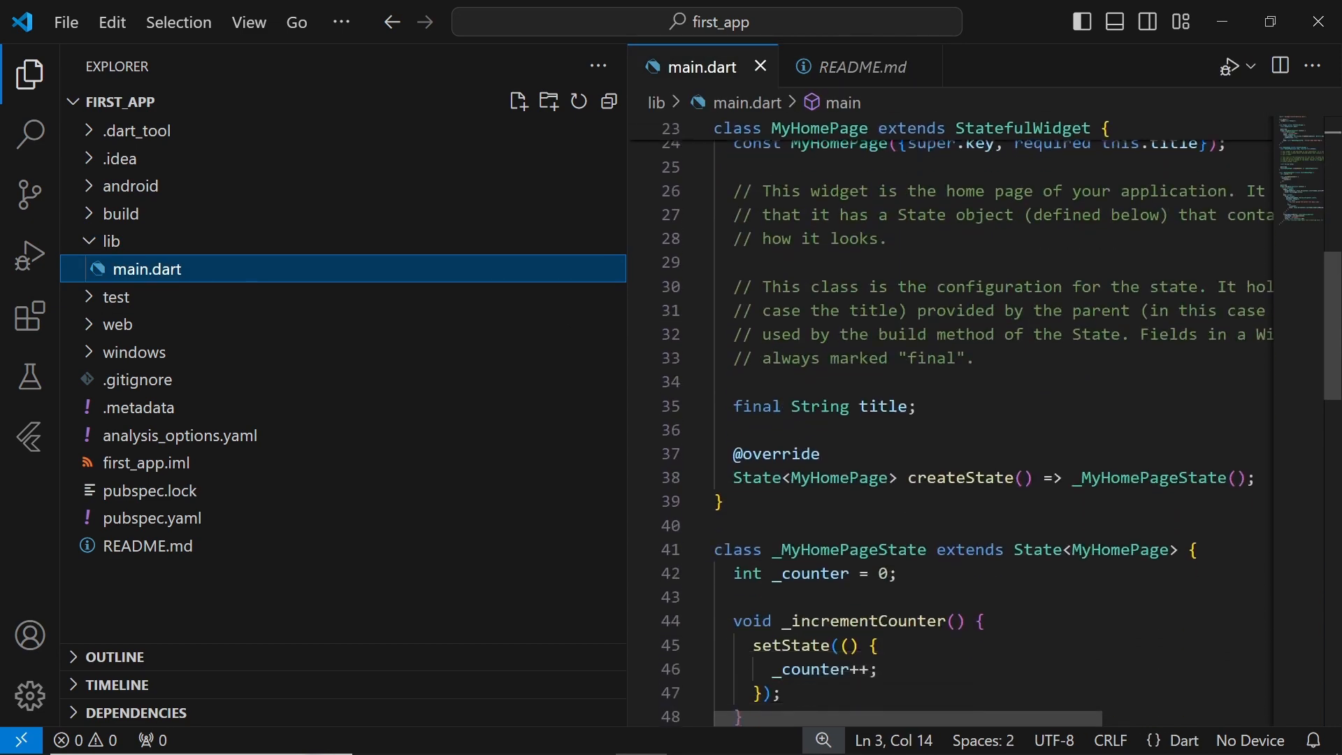
{"action": "scroll", "scroll_direction": "down", "scroll_amount": 3}
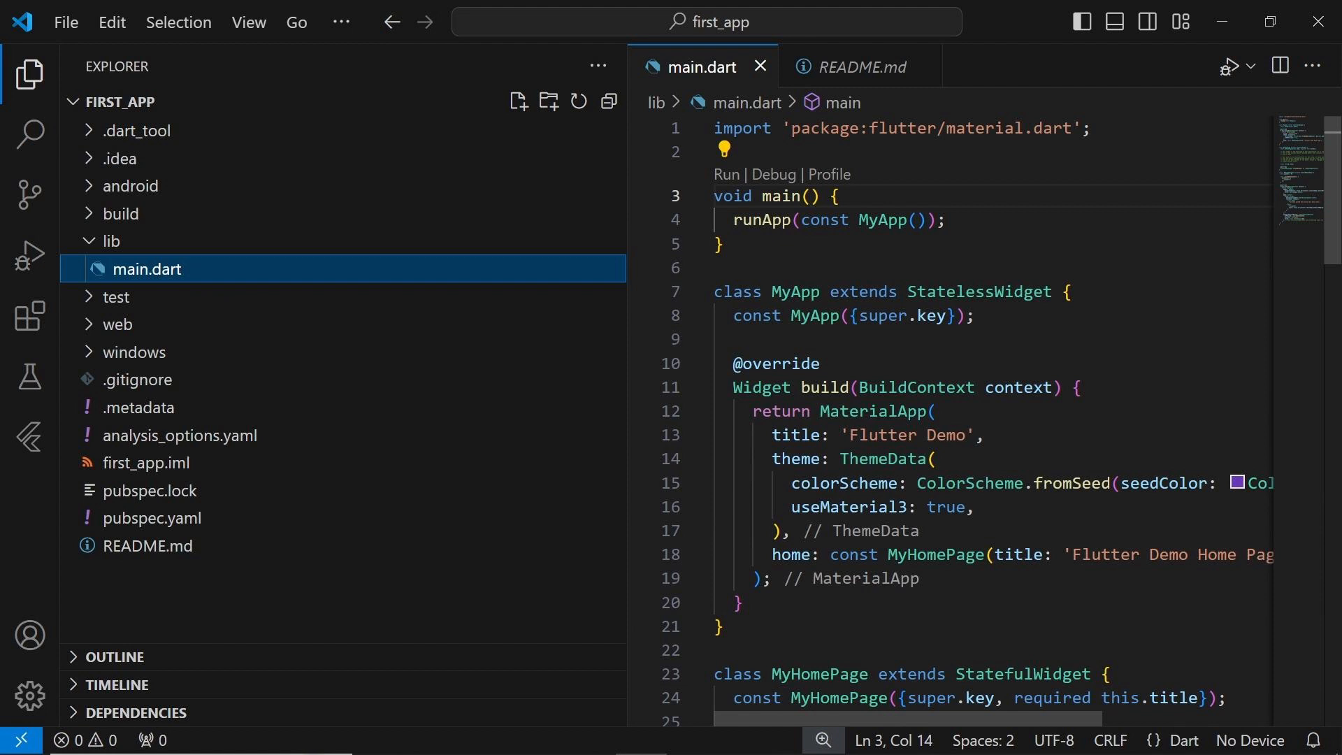
{"action": "left_click", "coordinate": [27, 64]}
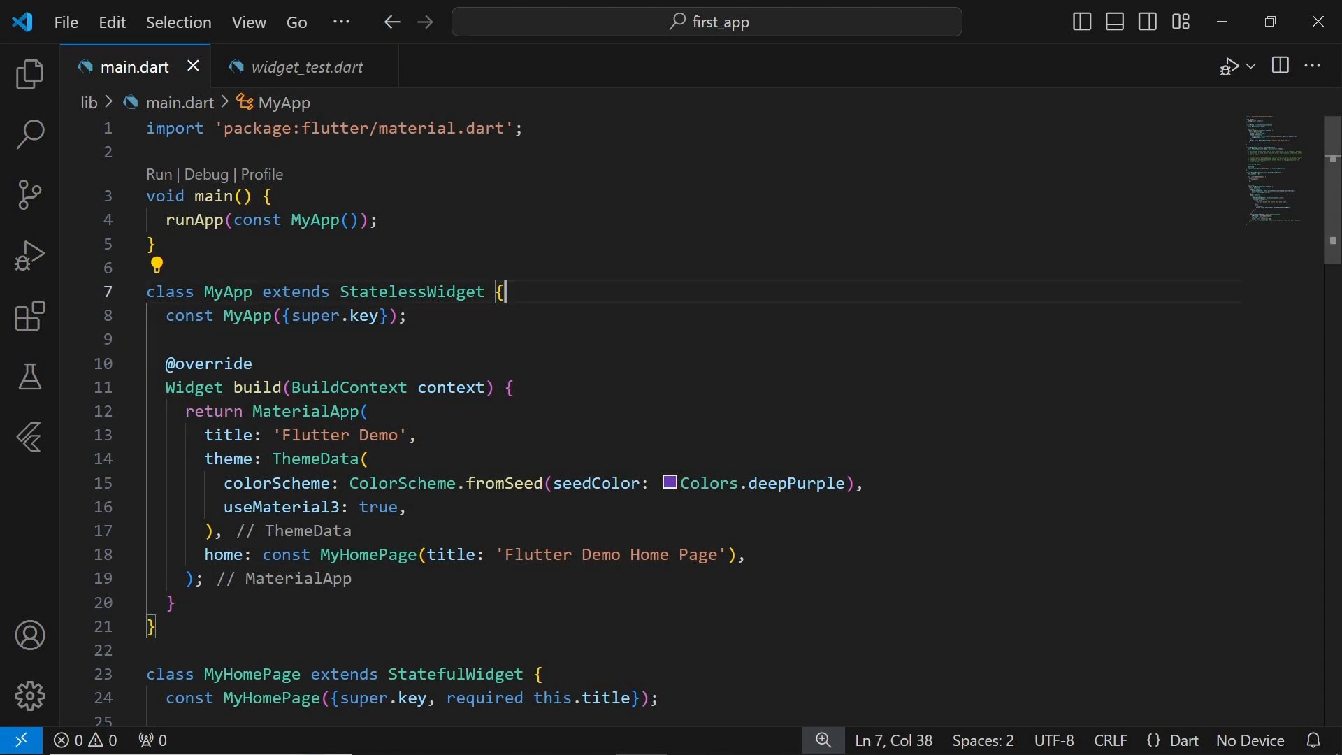
{"action": "mouse_move", "coordinate": [1263, 739]}
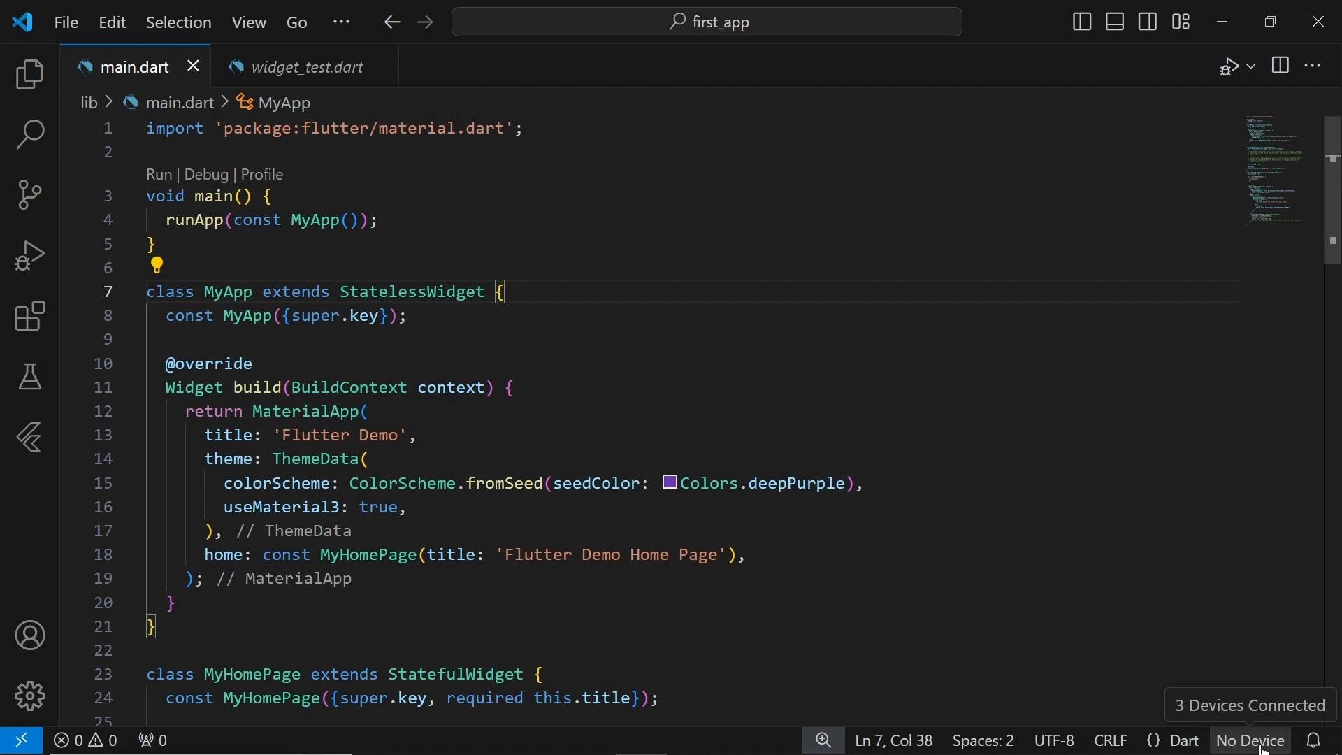
Step: Launch the Pixel_3a_API_34 emulator from the status bar device picker
{"action": "left_click", "coordinate": [1250, 740]}
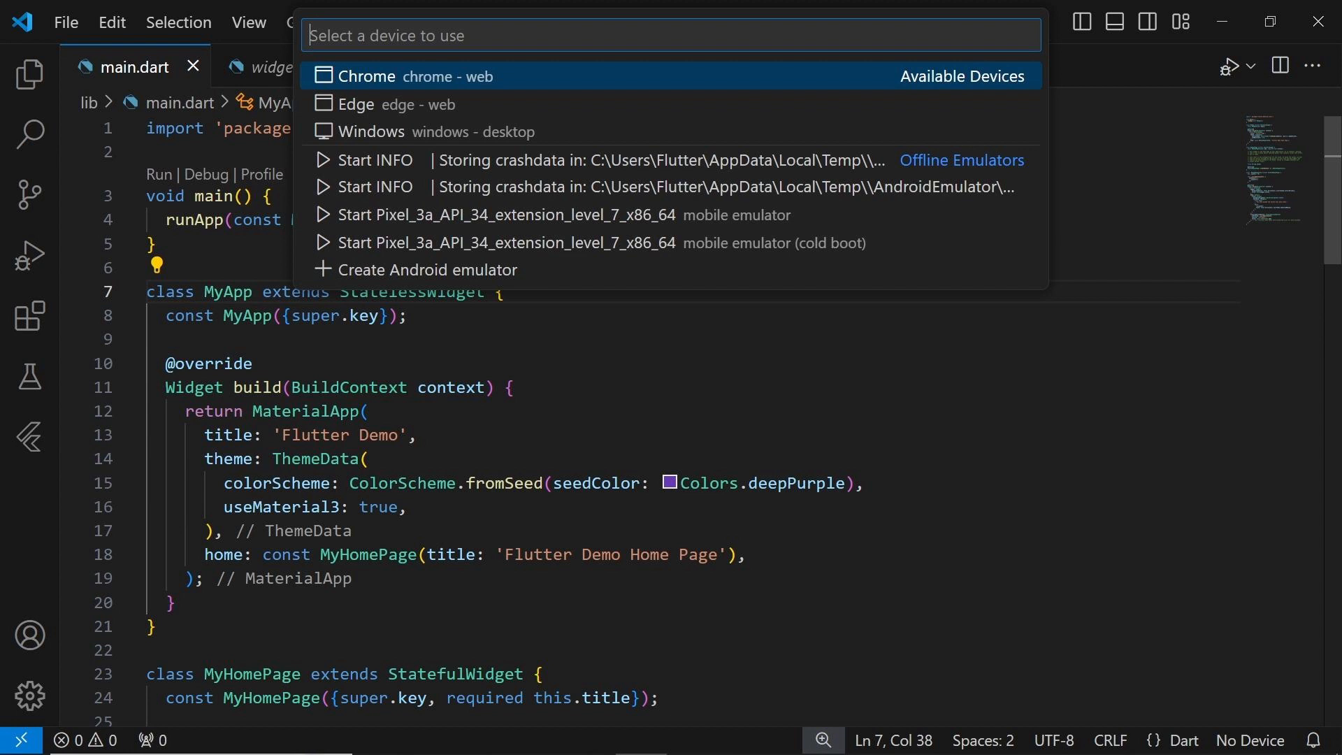
{"action": "mouse_move", "coordinate": [725, 108]}
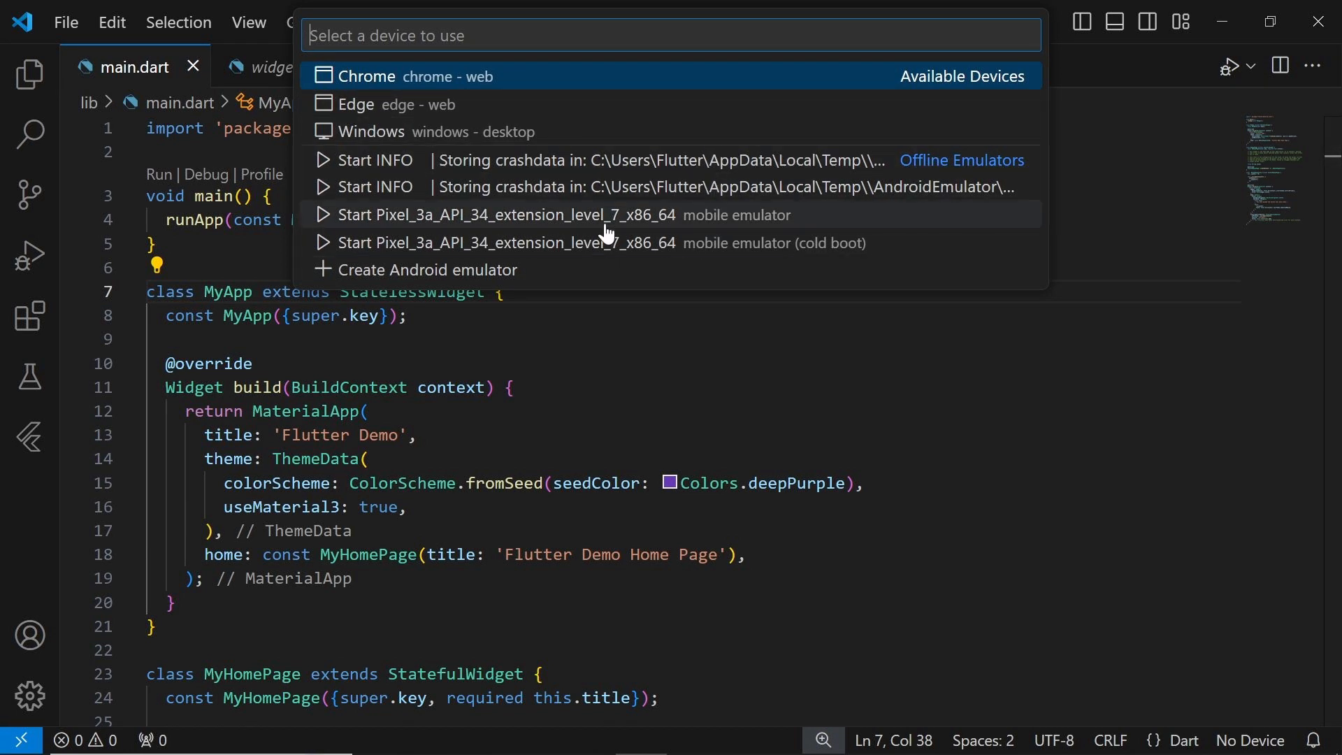
{"action": "left_click", "coordinate": [512, 214]}
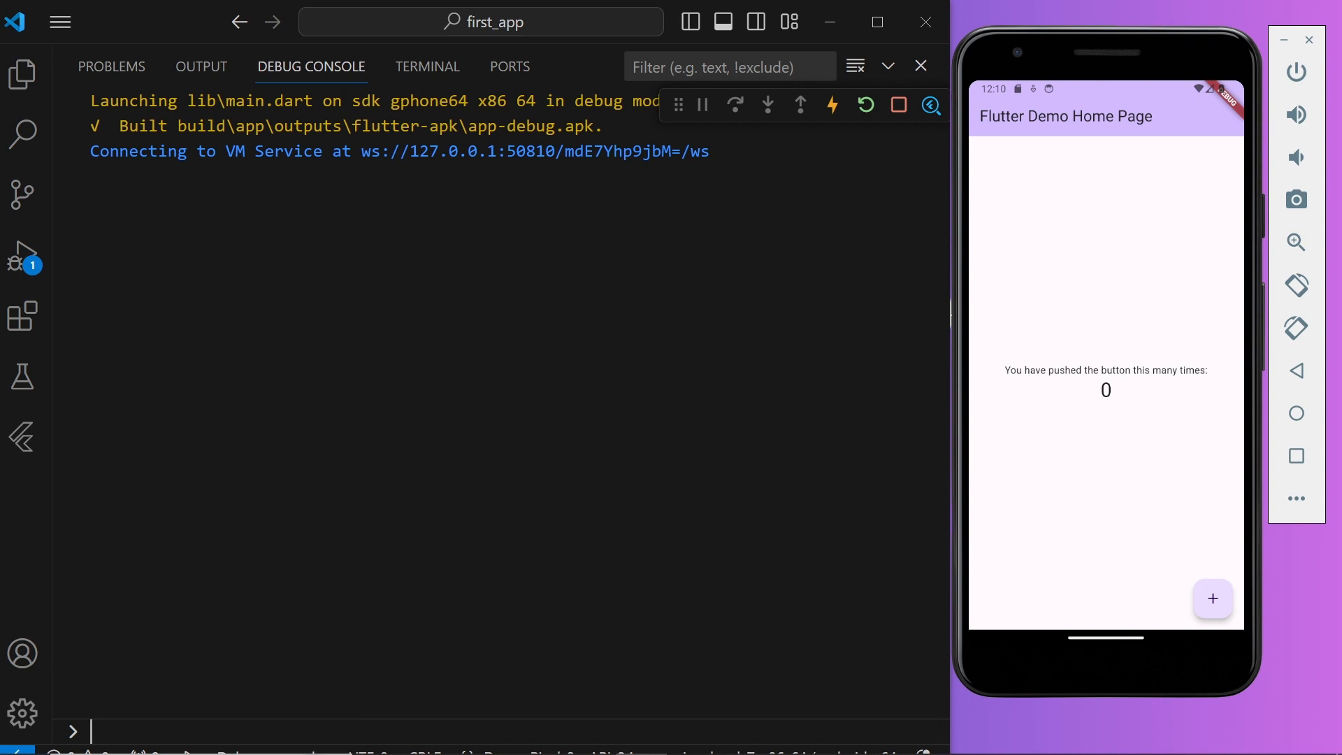
Step: Tap the + button in the running demo app to increment the counter
{"action": "left_click", "coordinate": [1211, 598]}
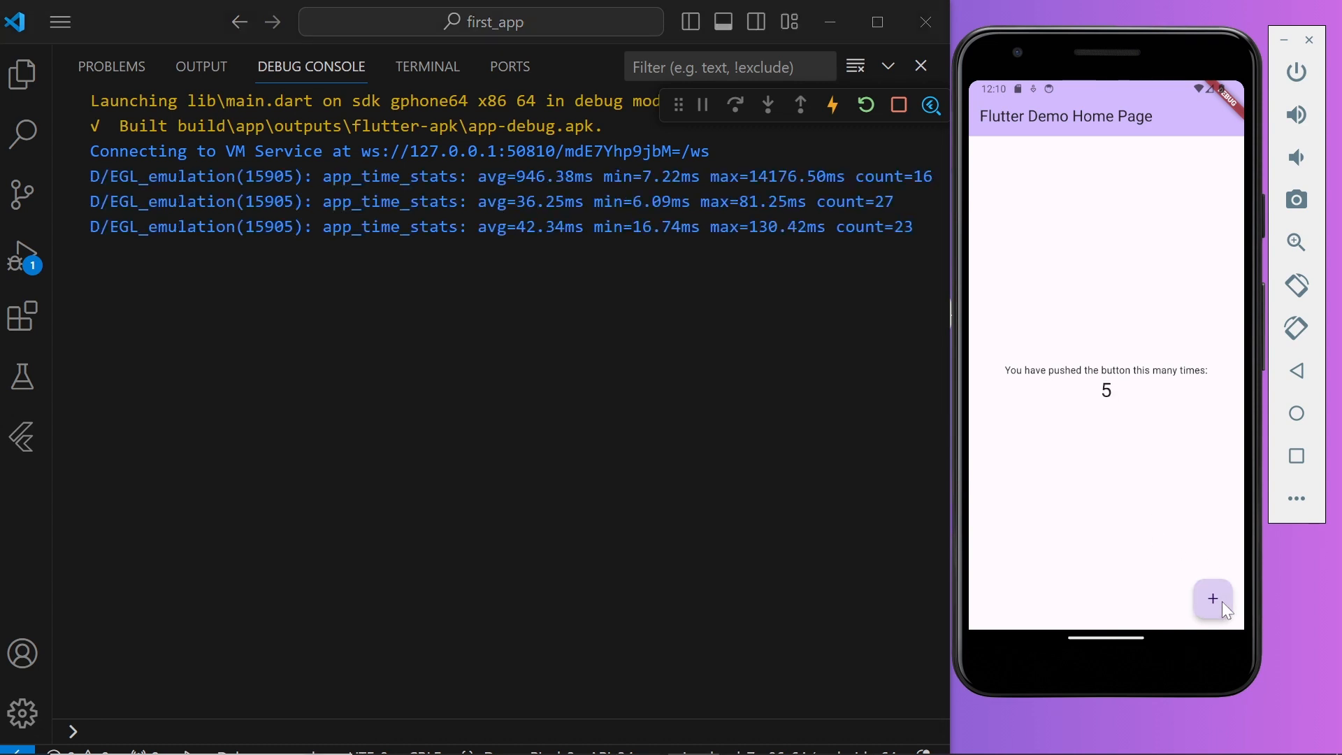